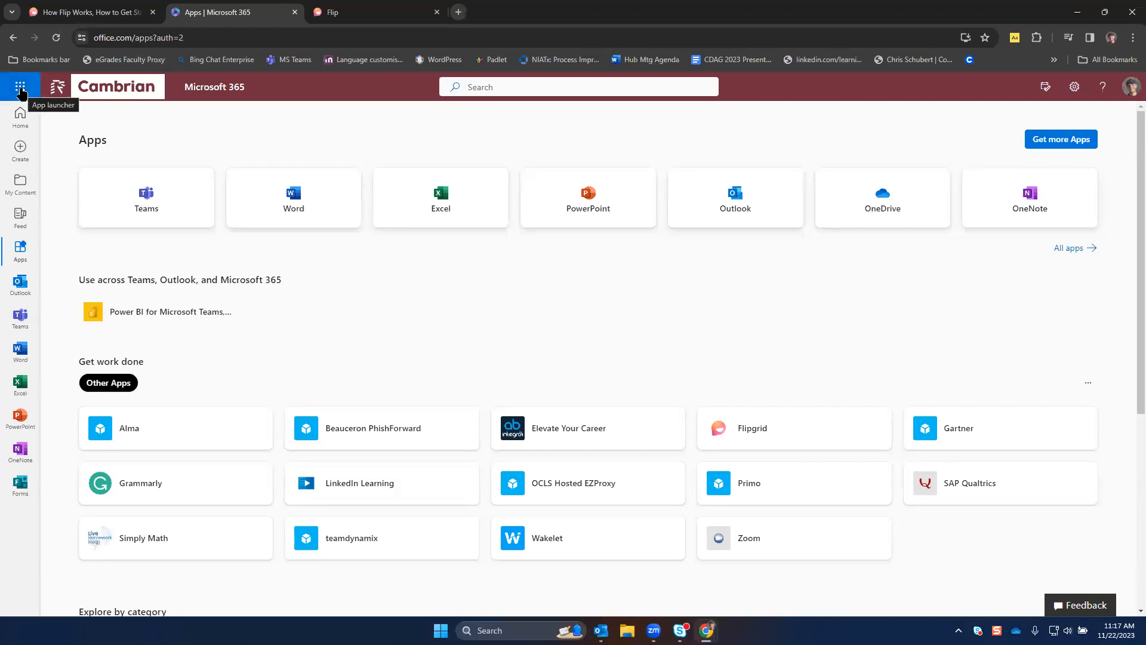
# Step: Launch Flip from the Microsoft 365 app launcher
pyautogui.click(20, 86)
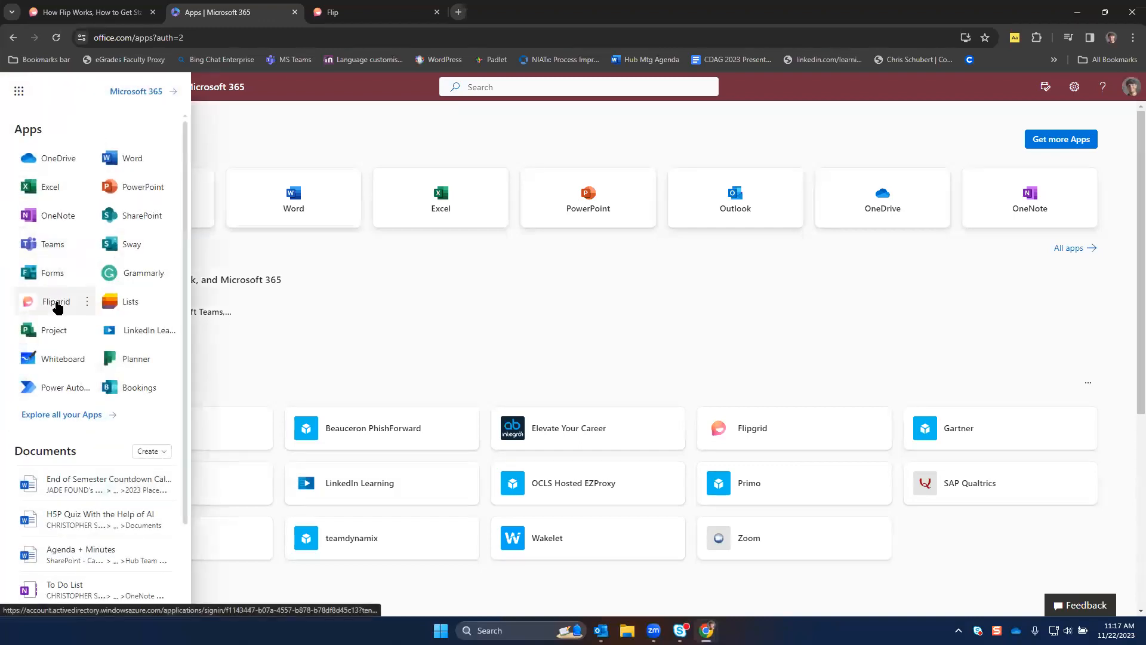
pyautogui.click(56, 301)
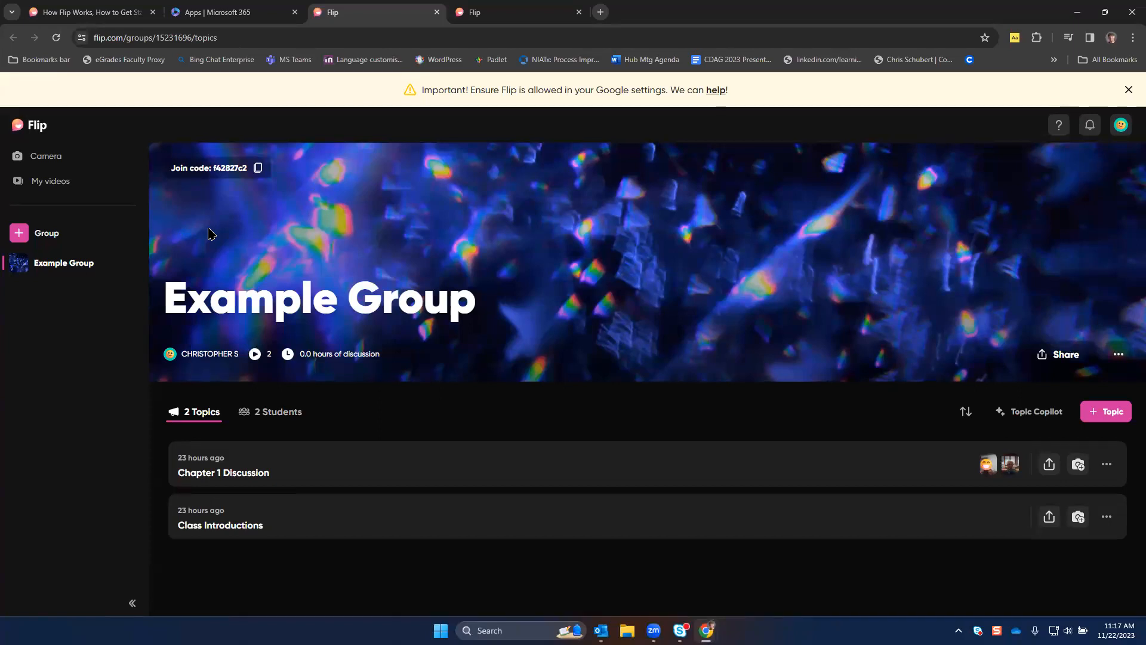
pyautogui.moveTo(39, 238)
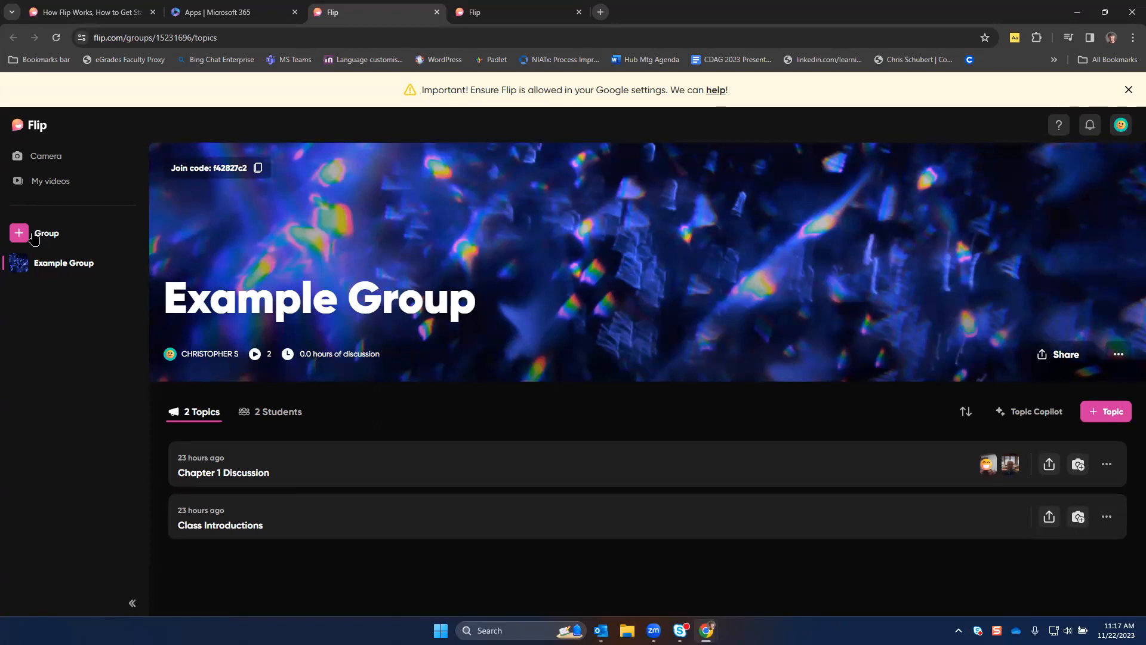
# Step: Show the group menu offering Create a group and Join a group
pyautogui.click(35, 233)
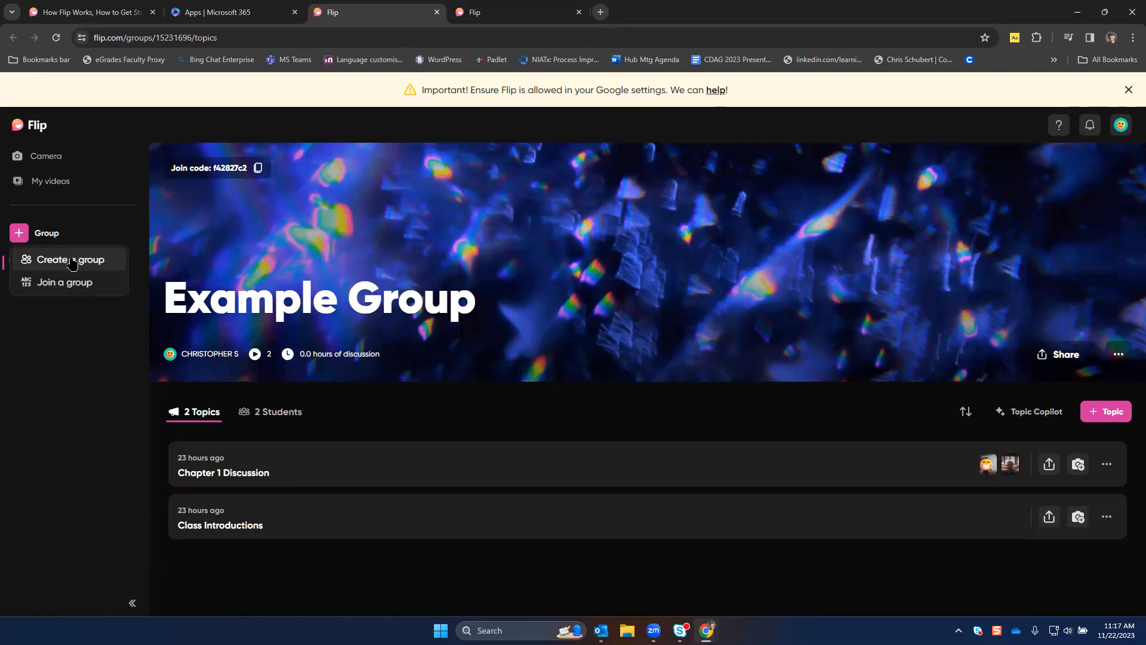
# Step: Create a University or College group 'ENG-1001 - Fall 2023' with the teal confetti banner
pyautogui.click(70, 259)
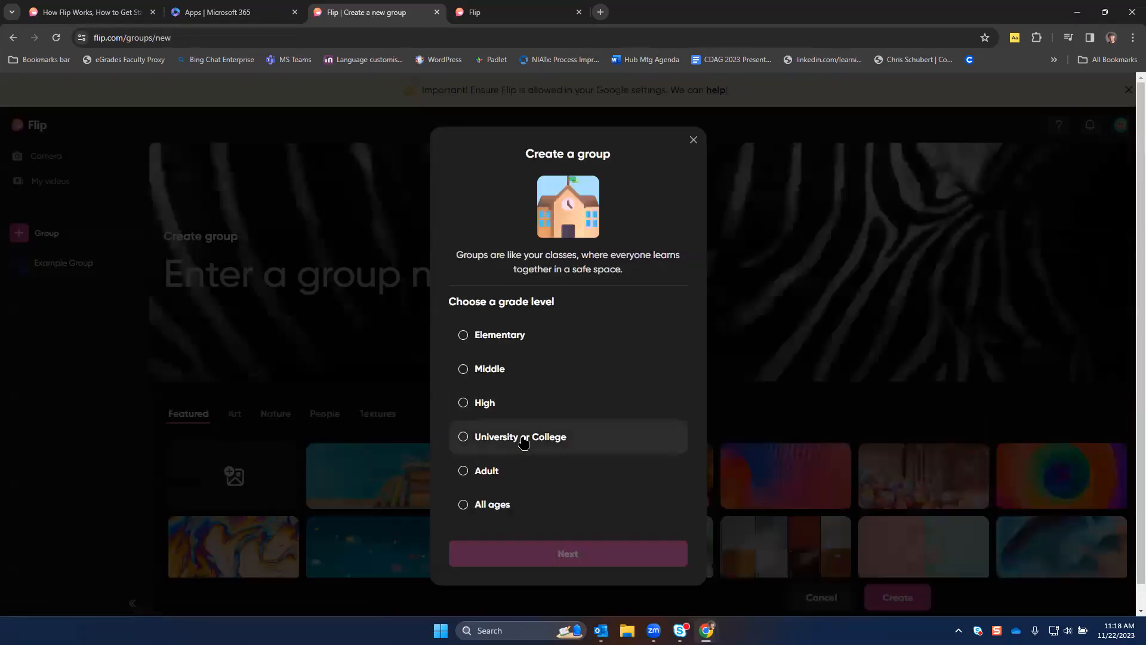
pyautogui.click(463, 436)
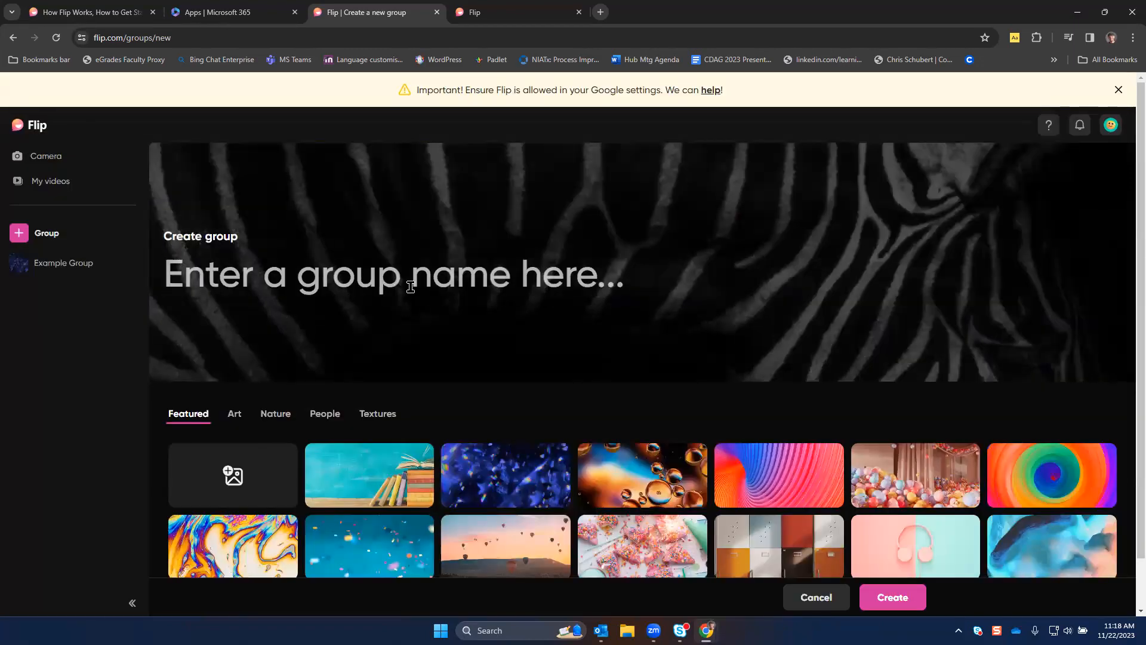
pyautogui.write('EN')
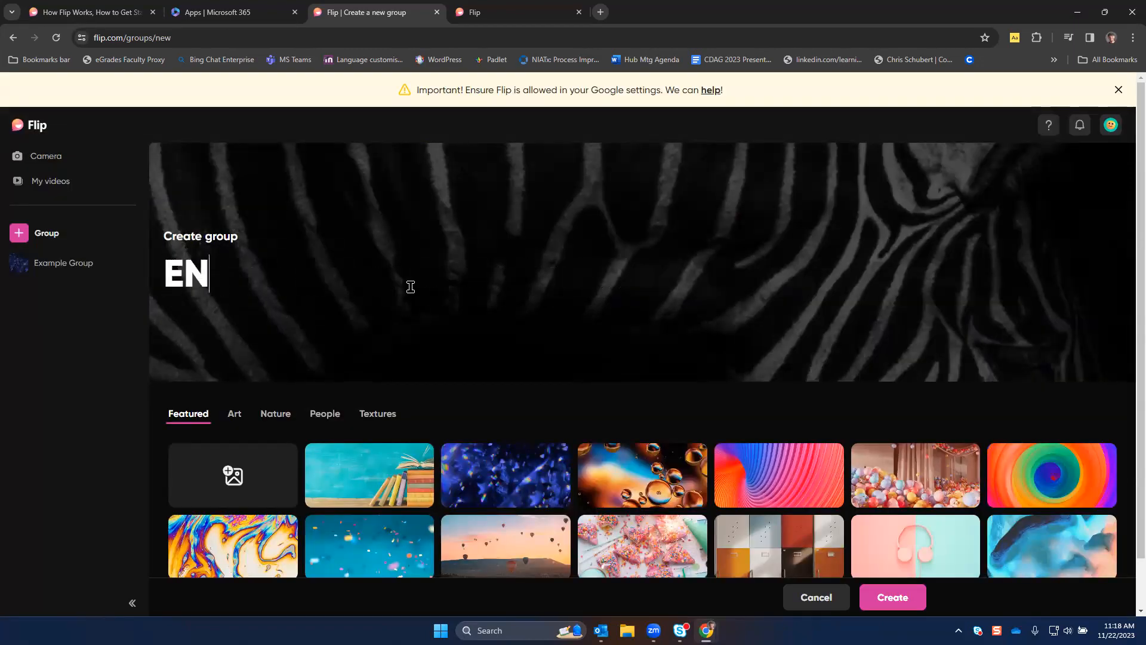
pyautogui.write('G-1001')
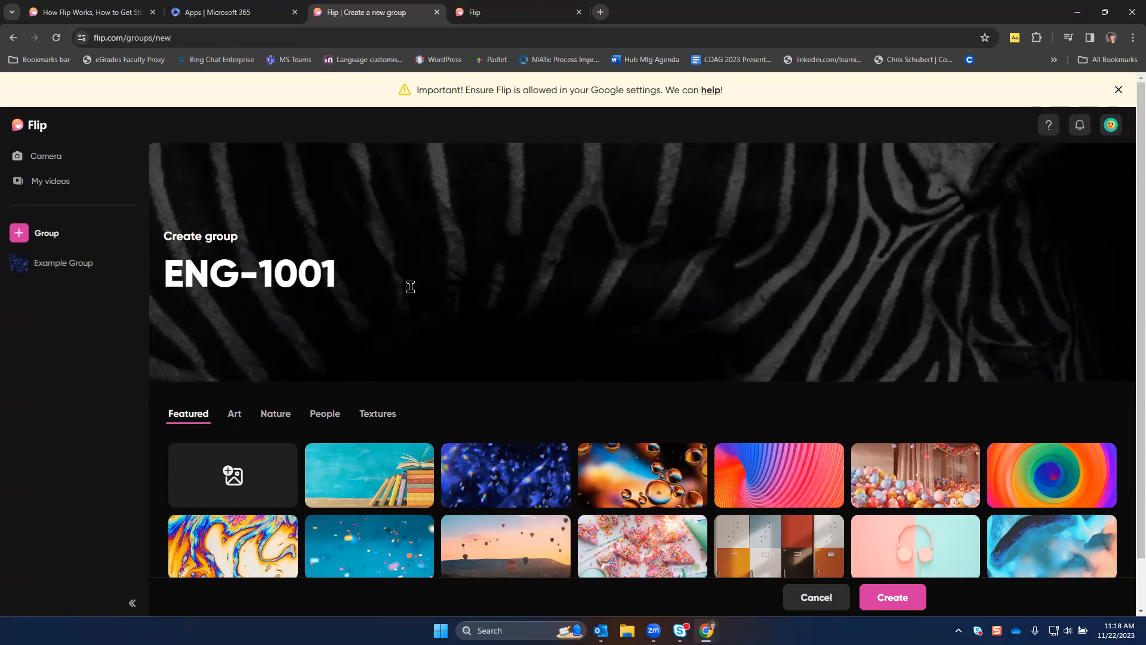
pyautogui.write('- Fall 2023')
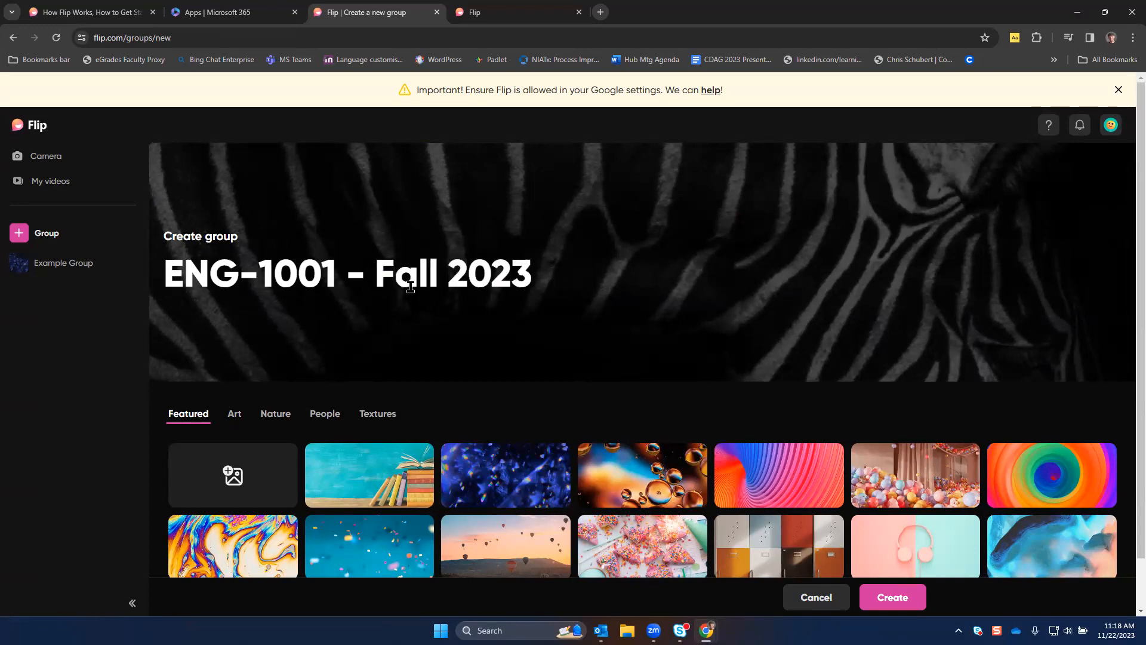
pyautogui.click(368, 545)
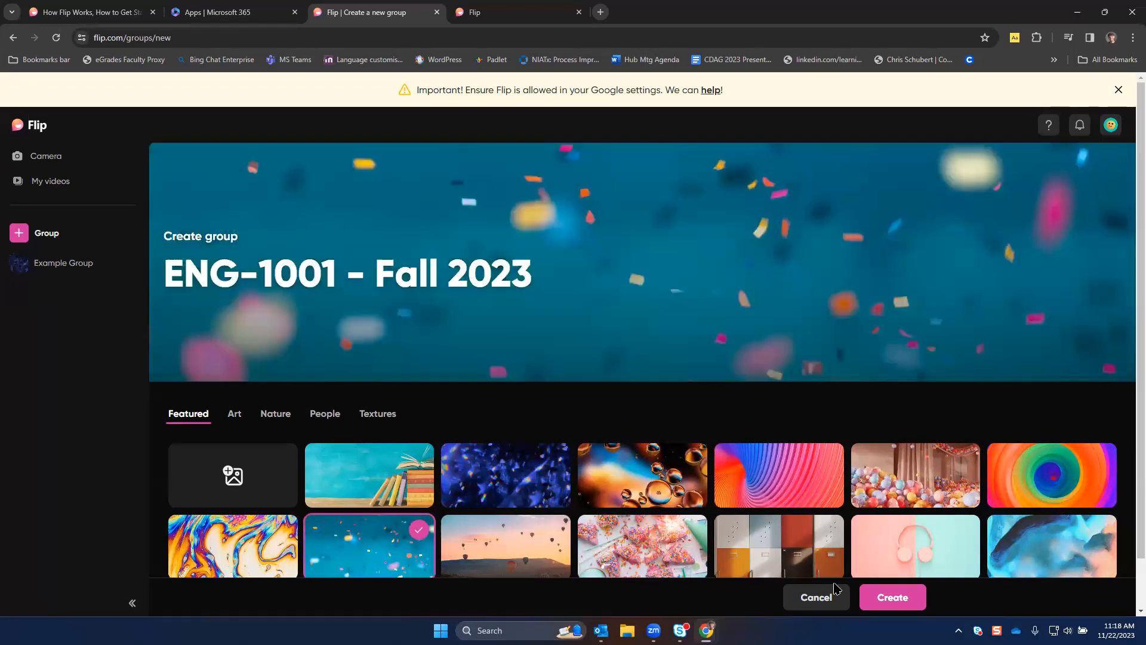
pyautogui.click(891, 597)
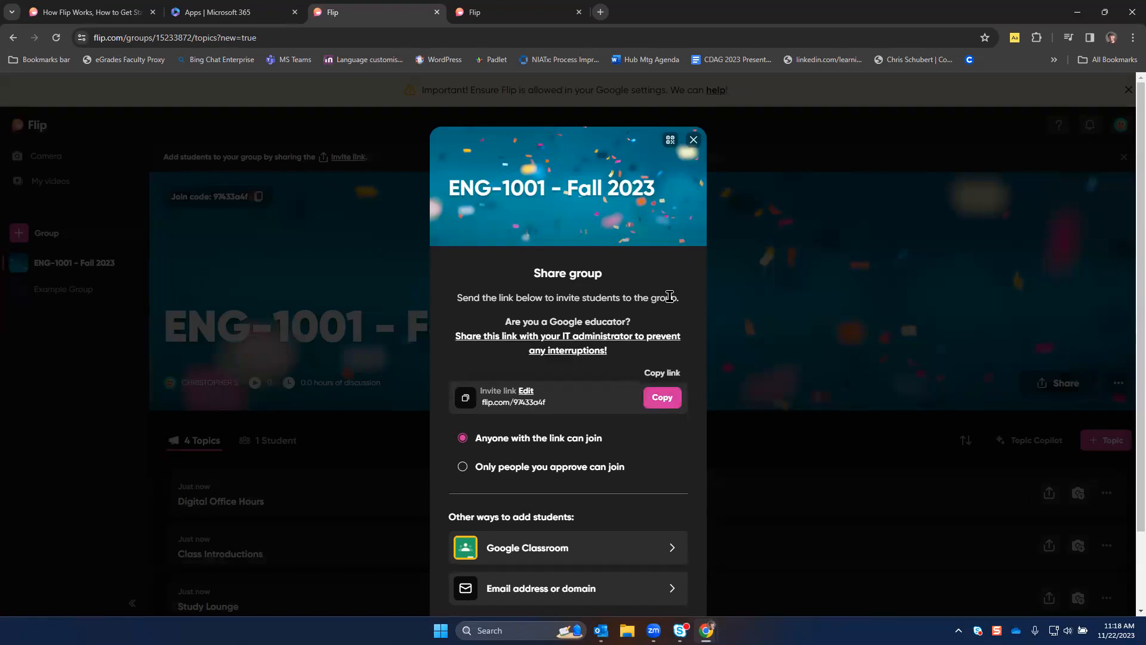
# Step: Dismiss the share and invite prompts, then delete the Digital Office Hours topic
pyautogui.click(691, 140)
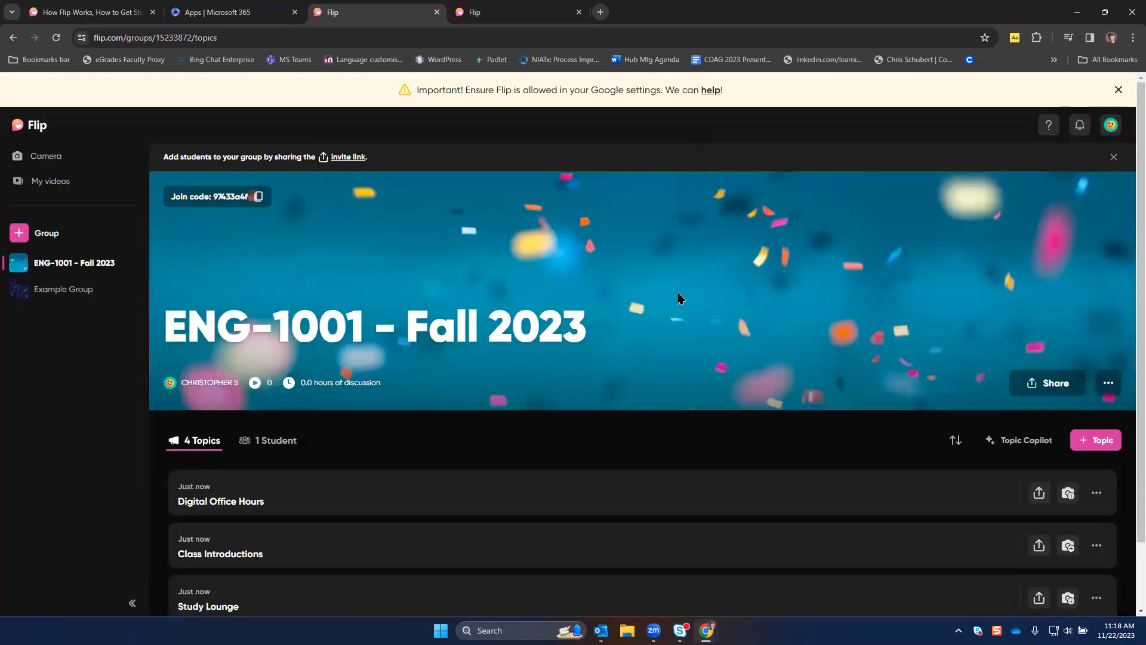
pyautogui.click(1114, 157)
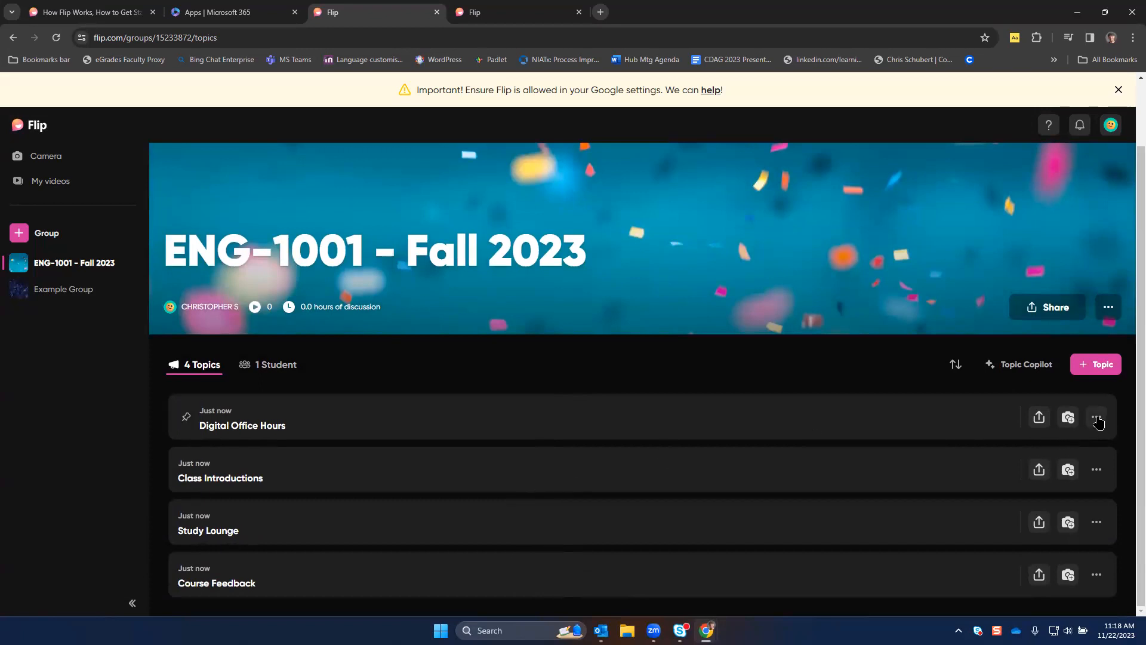
pyautogui.click(1096, 416)
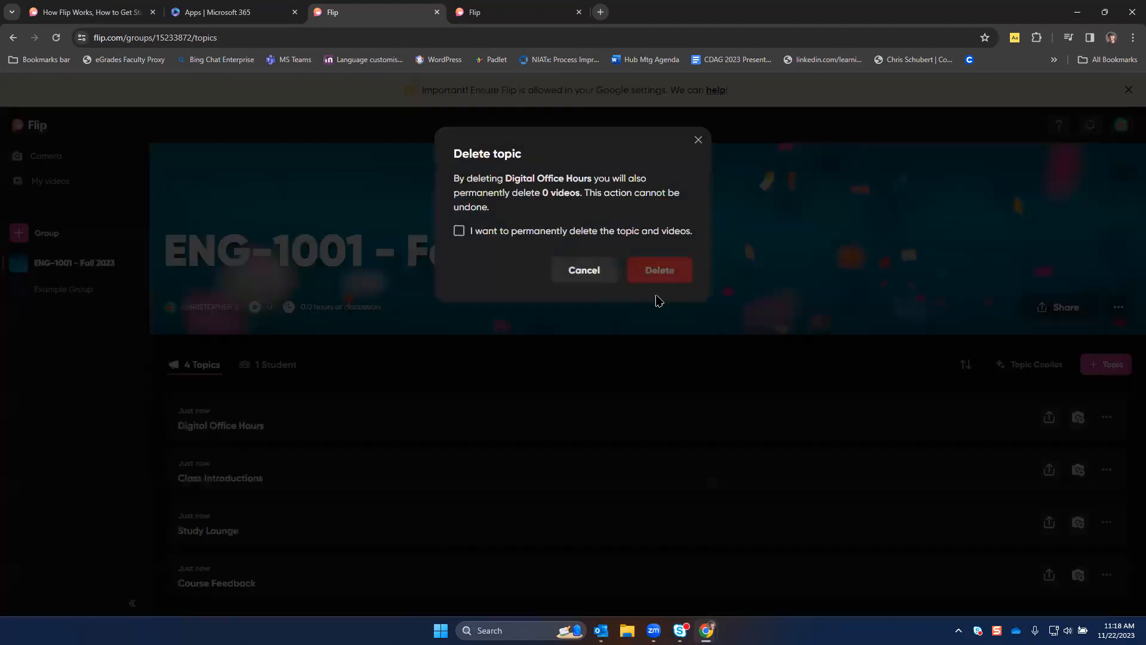
pyautogui.click(657, 270)
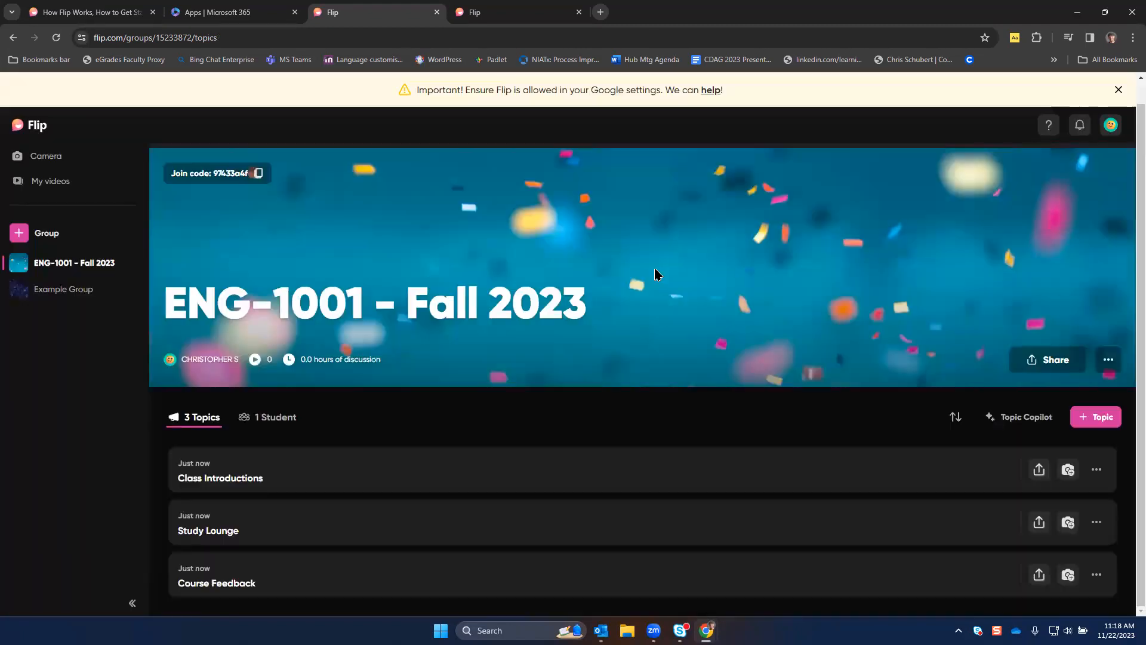
pyautogui.moveTo(1095, 416)
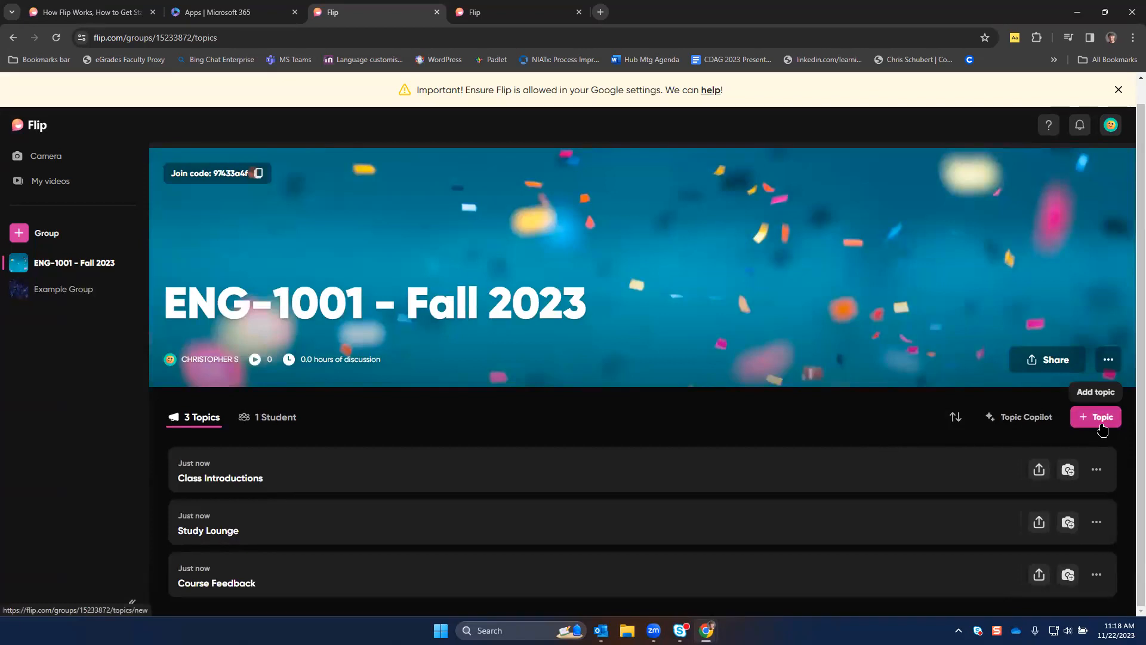
# Step: Draft a topic titled 'Respond to the video. Share your opinions on the topic.' keeping 2 minutes recording time
pyautogui.click(1095, 417)
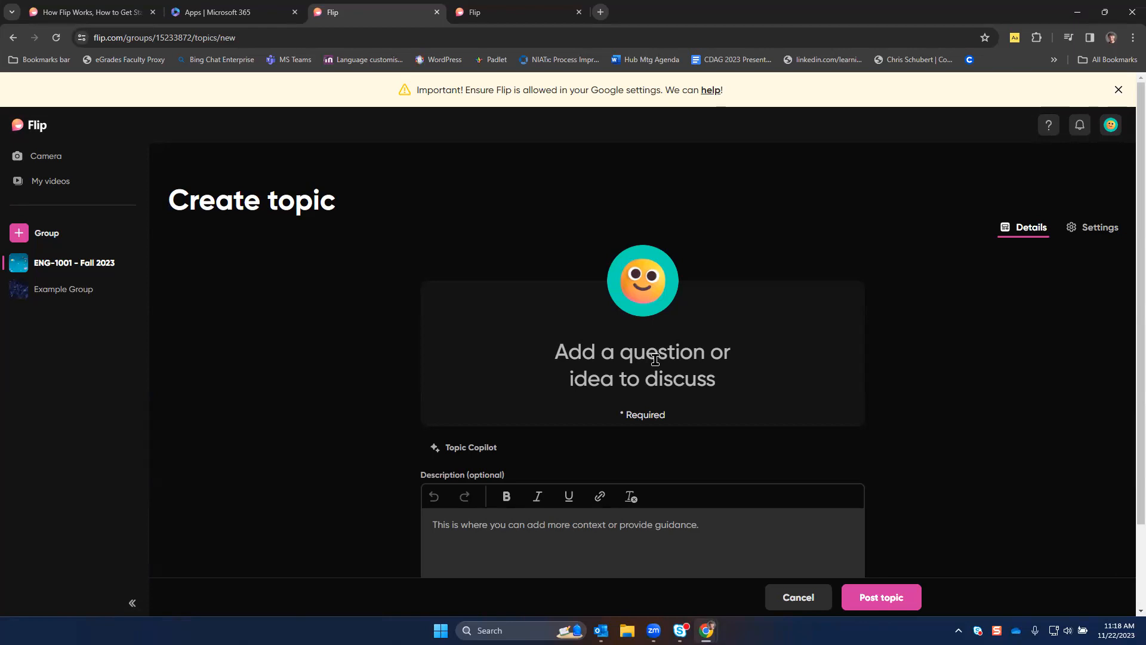
pyautogui.click(642, 358)
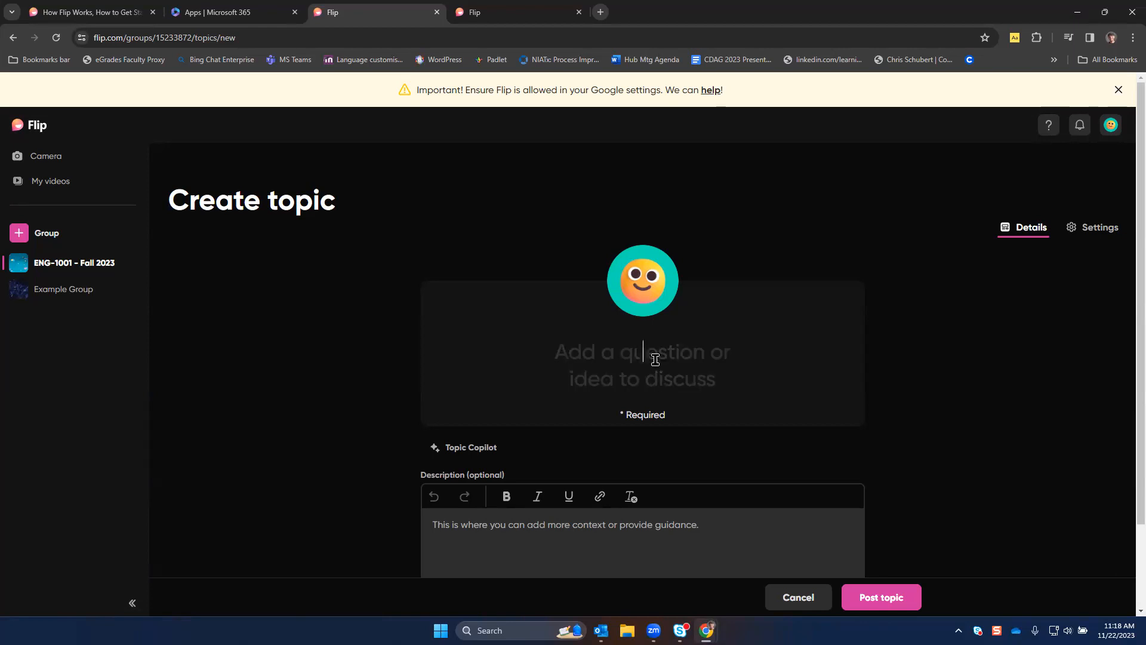
pyautogui.write('Respond to th')
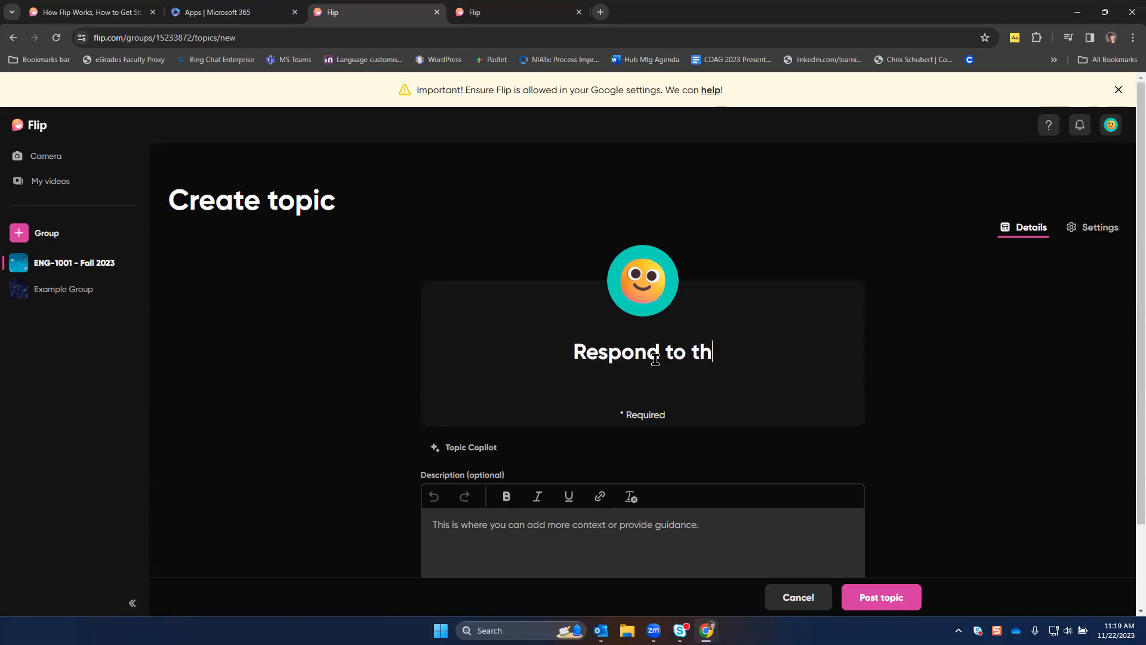
pyautogui.write('e video.')
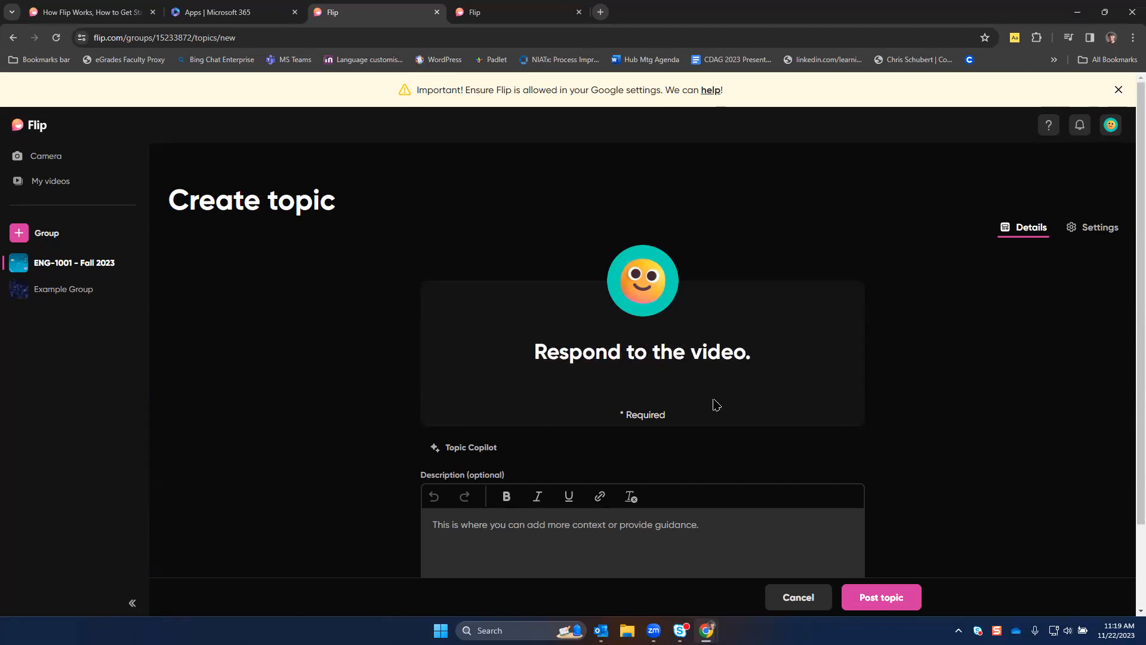
pyautogui.write('Share your opin')
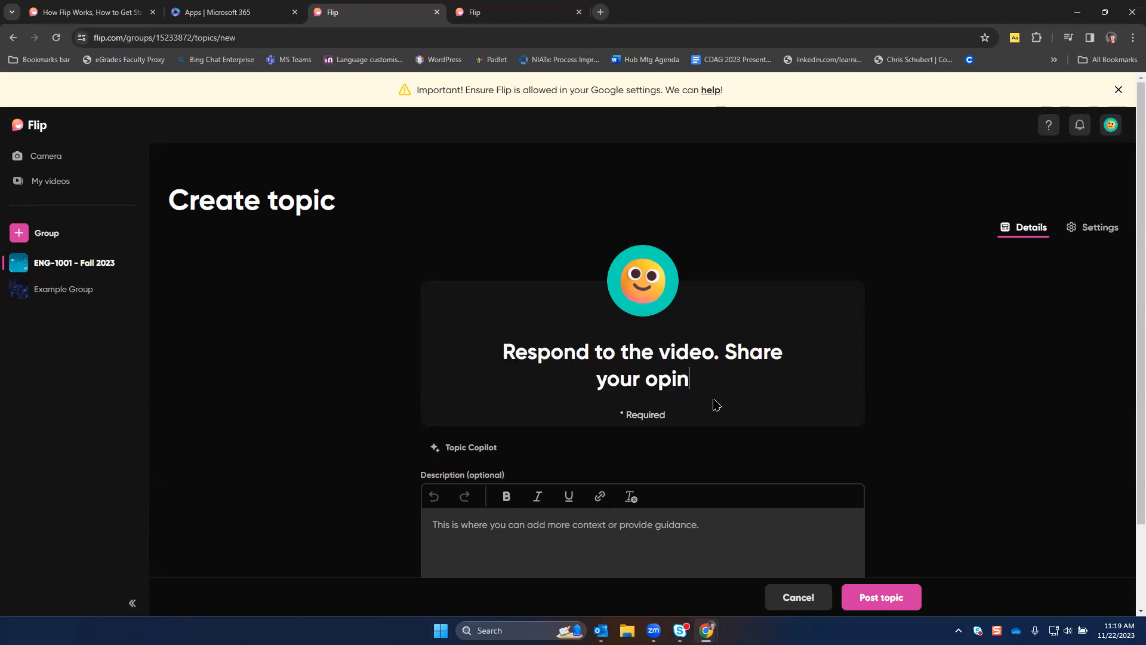
pyautogui.write('ions on the topic.')
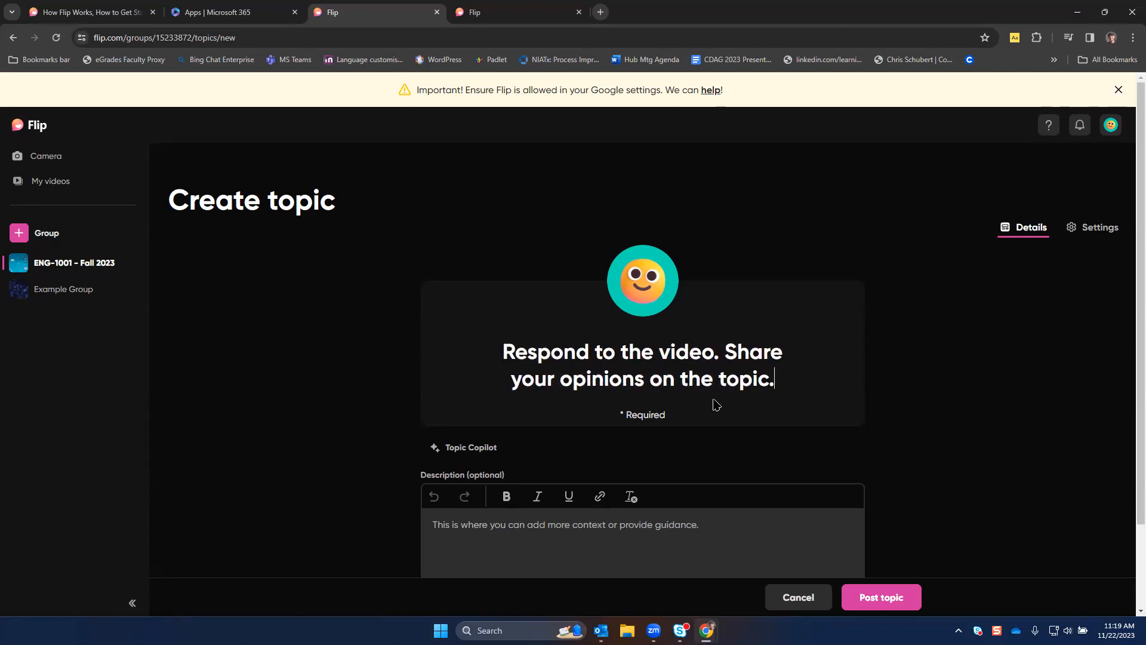
pyautogui.click(642, 438)
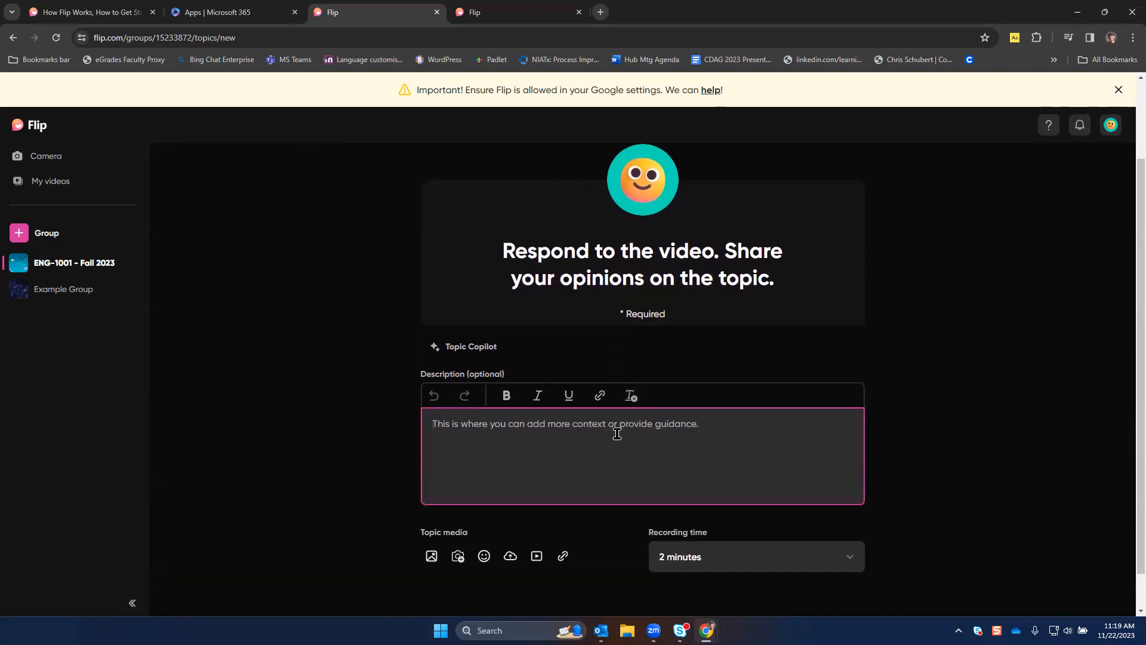
pyautogui.moveTo(614, 447)
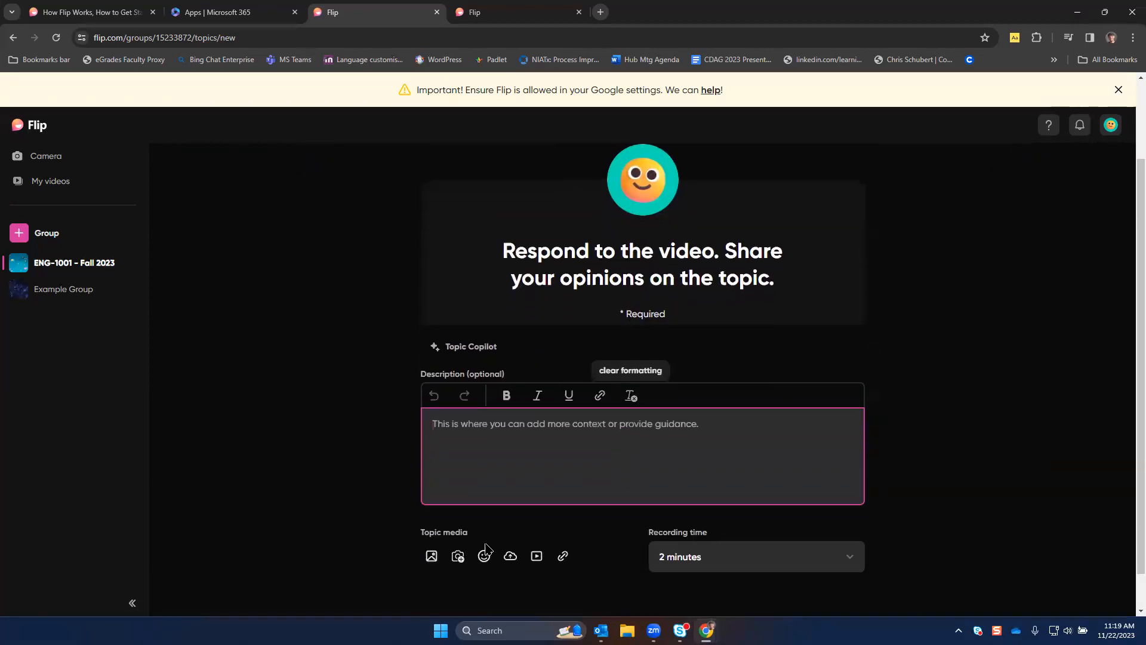
pyautogui.moveTo(457, 555)
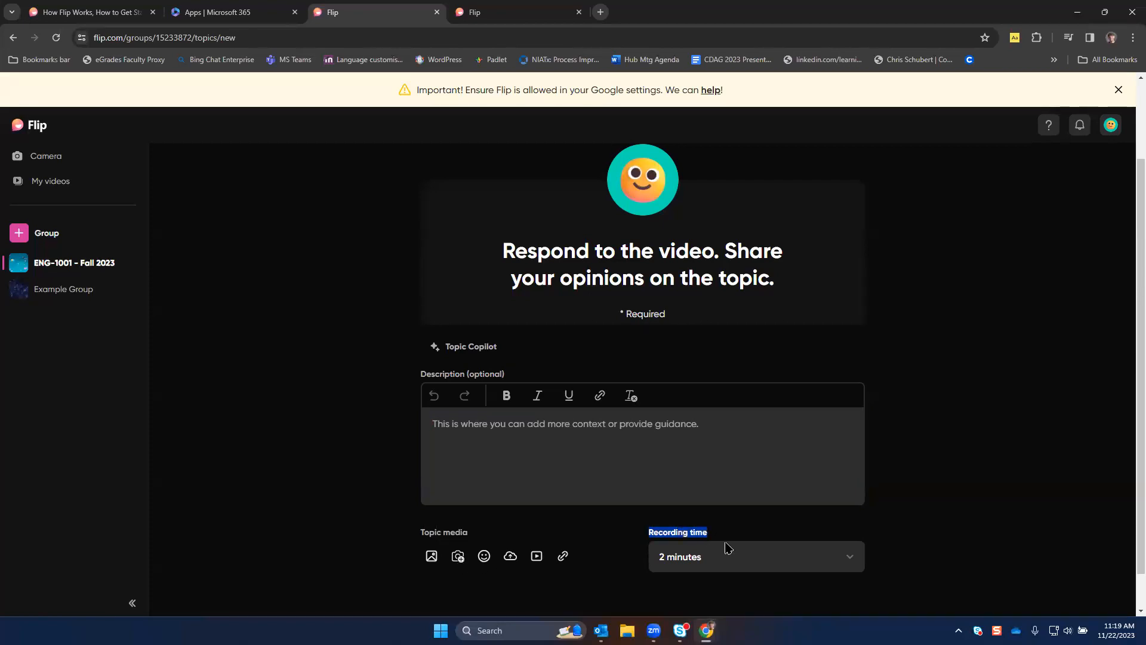
pyautogui.click(755, 556)
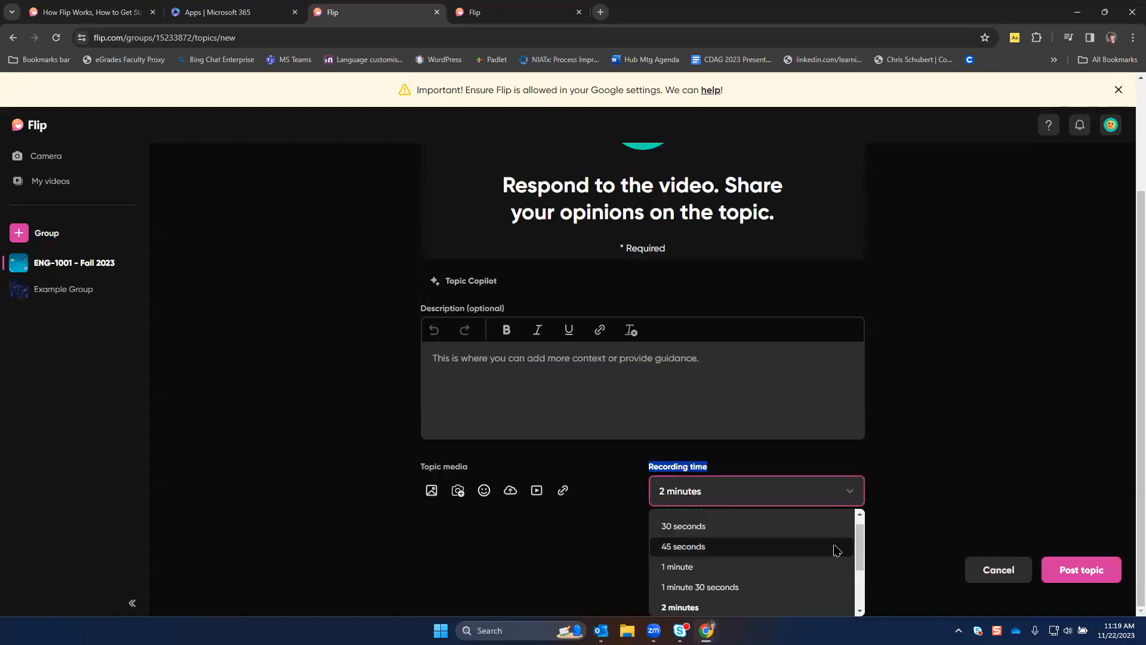
pyautogui.scroll(-3)
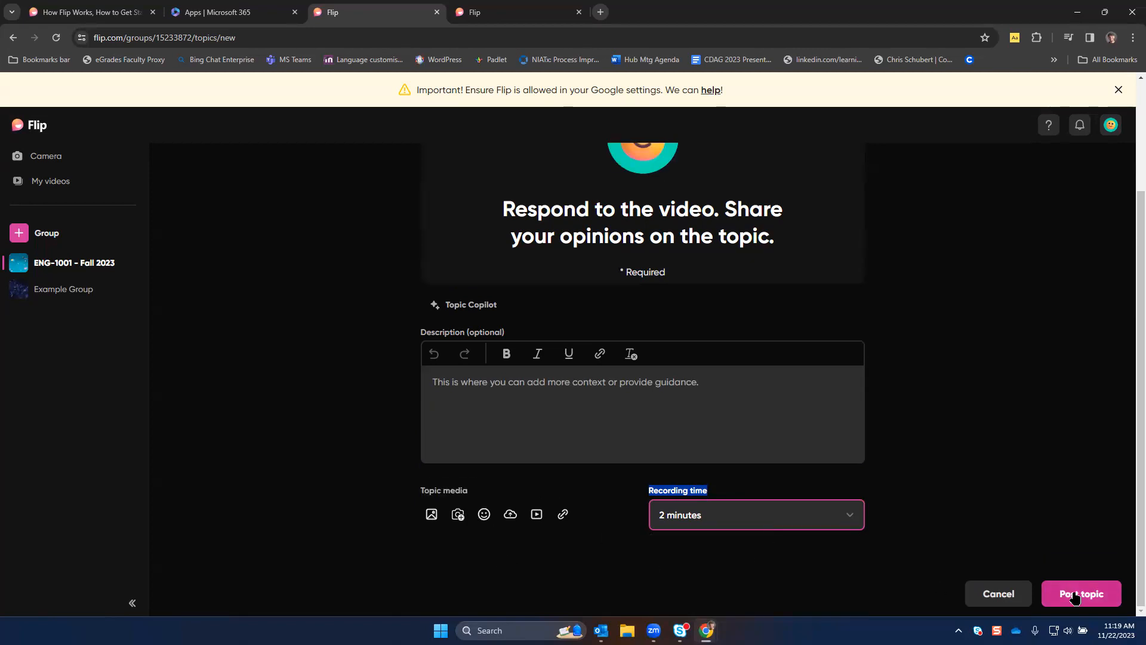
# Step: Post the topic and dismiss the Share topic dialog and recording tip
pyautogui.click(1080, 593)
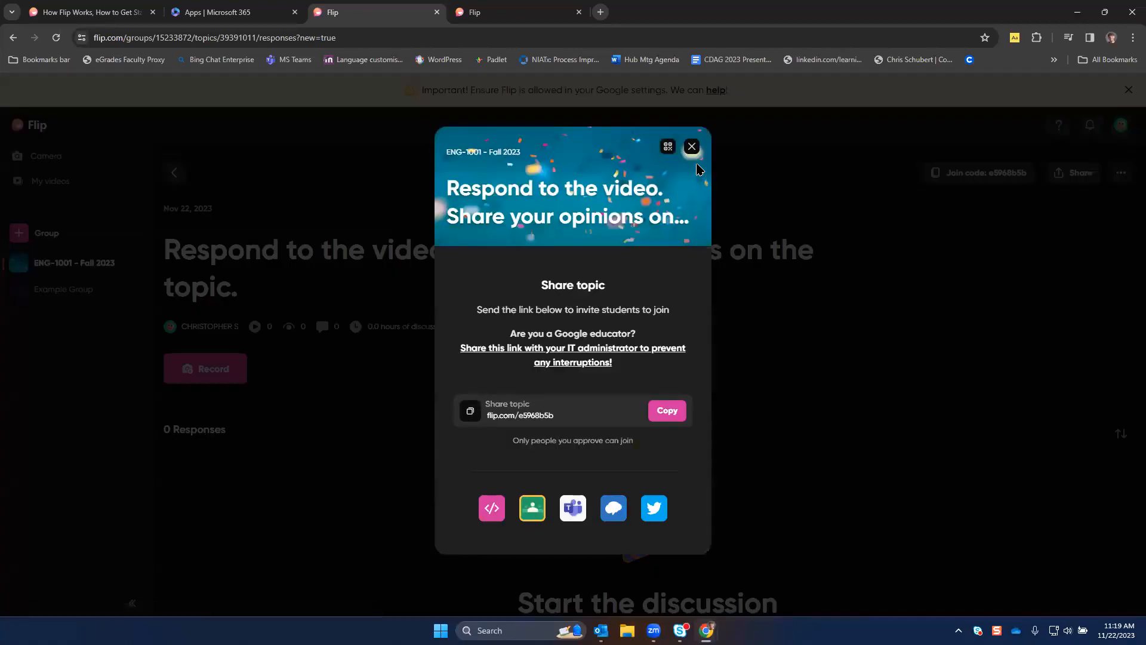
pyautogui.moveTo(487, 421)
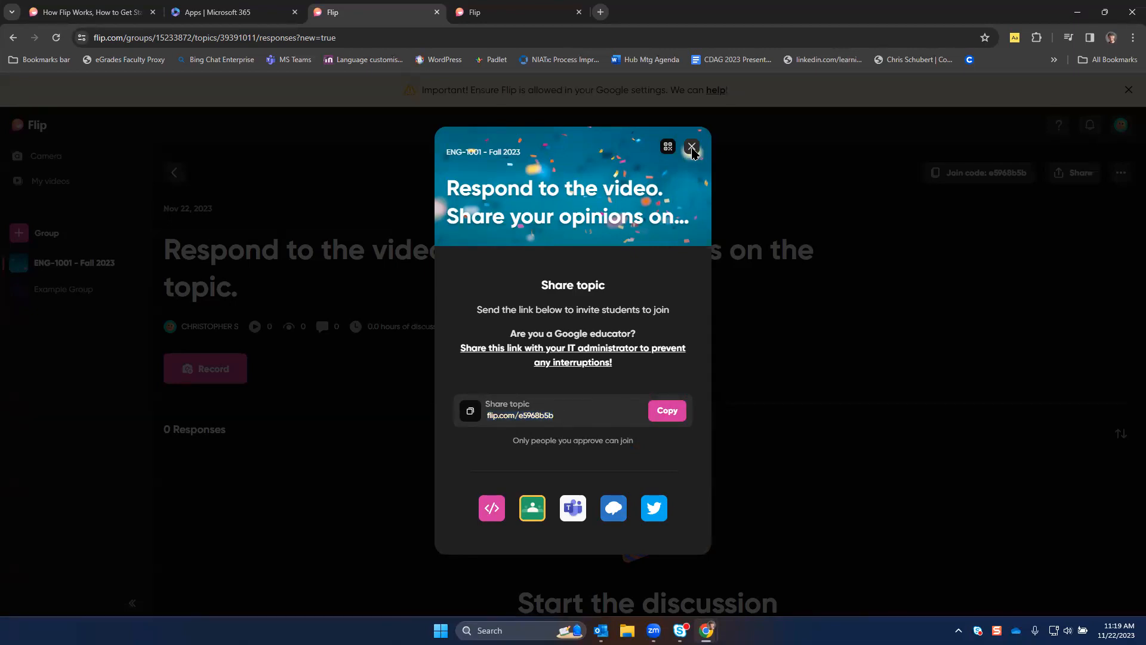
pyautogui.click(690, 146)
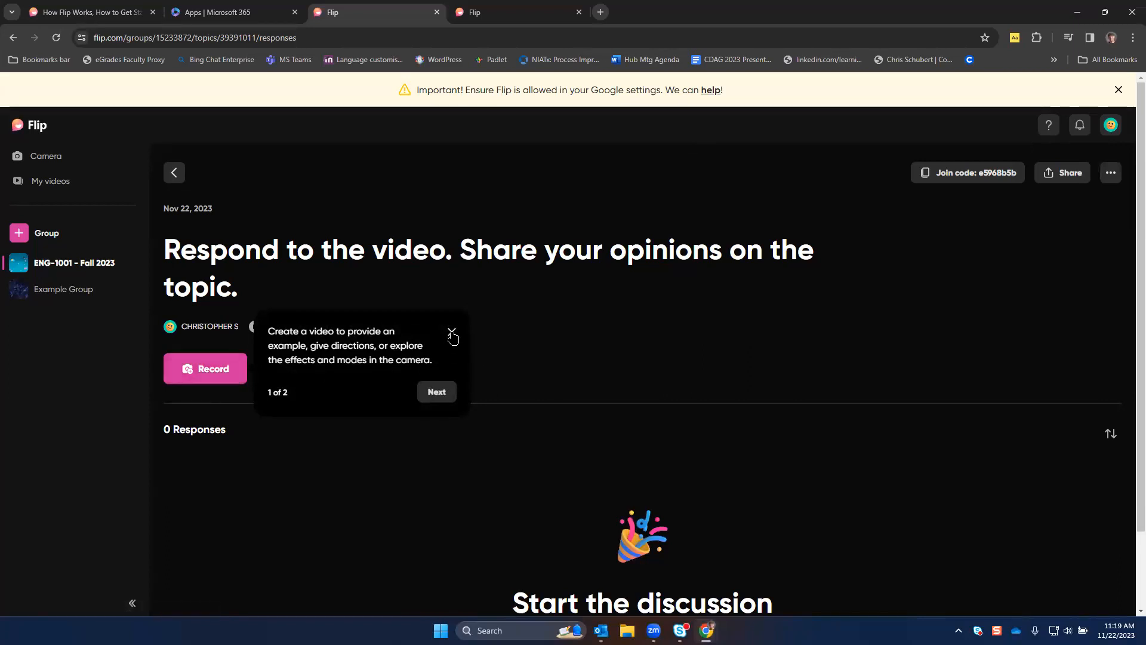
pyautogui.click(451, 335)
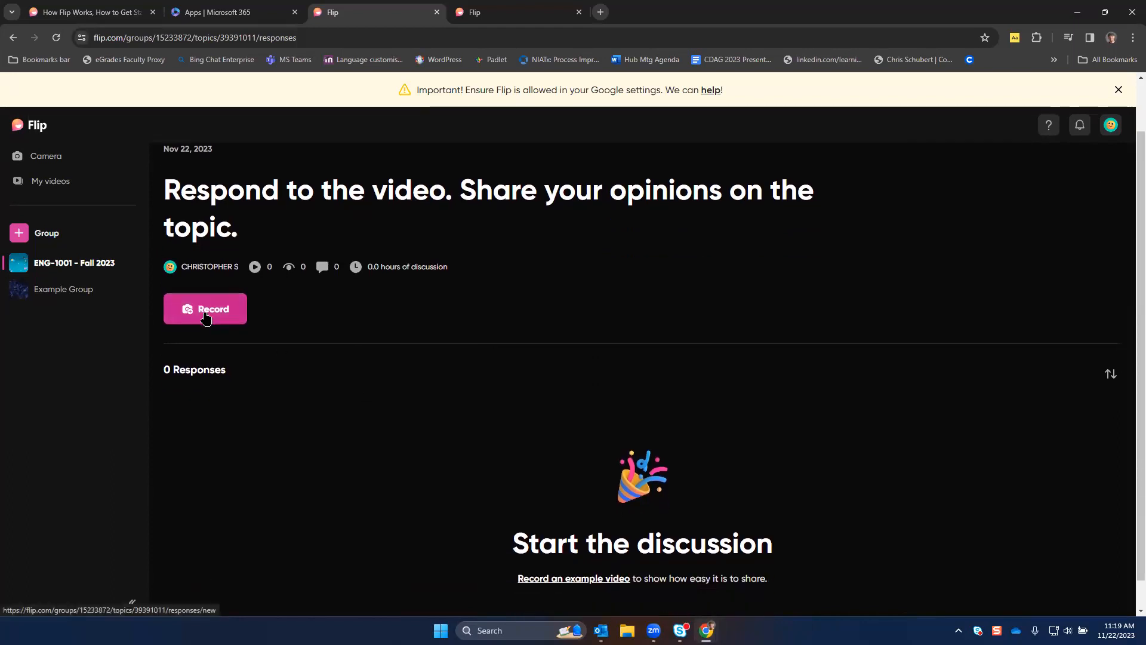
# Step: Start a video response and switch the recorder to the USB Camera
pyautogui.click(205, 308)
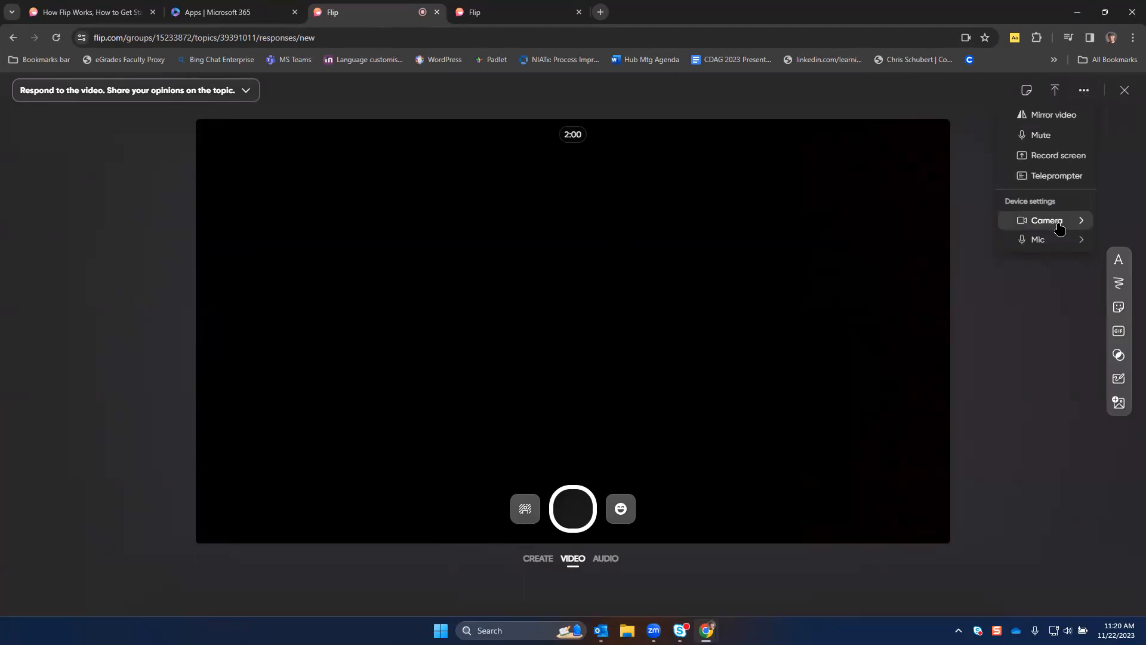
pyautogui.click(1046, 219)
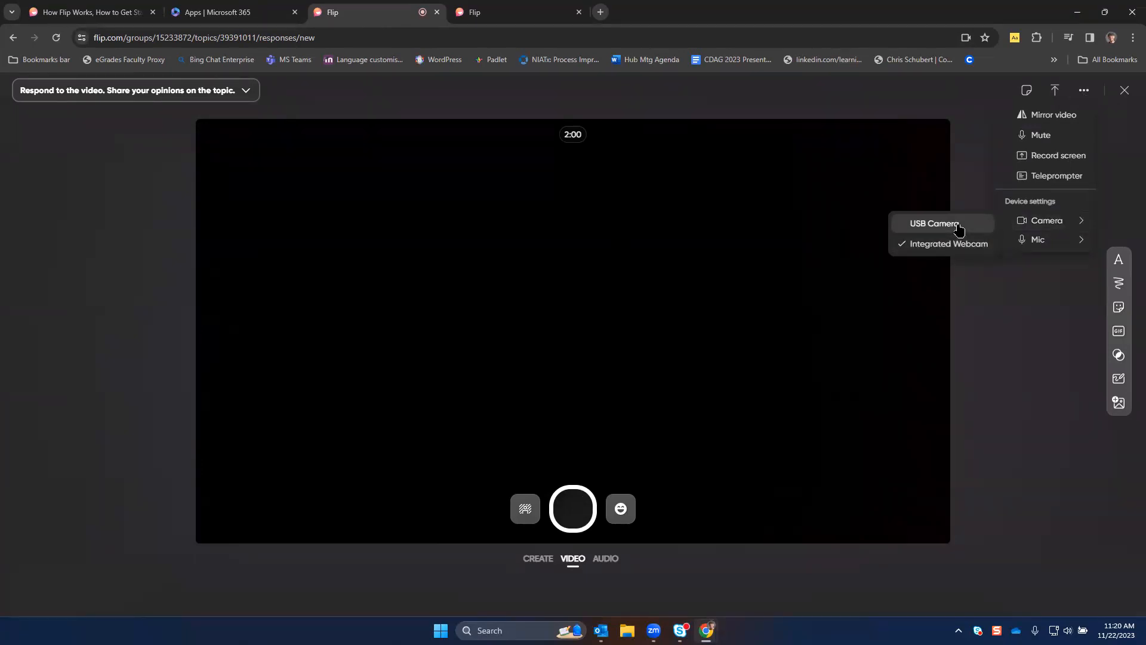
pyautogui.click(933, 223)
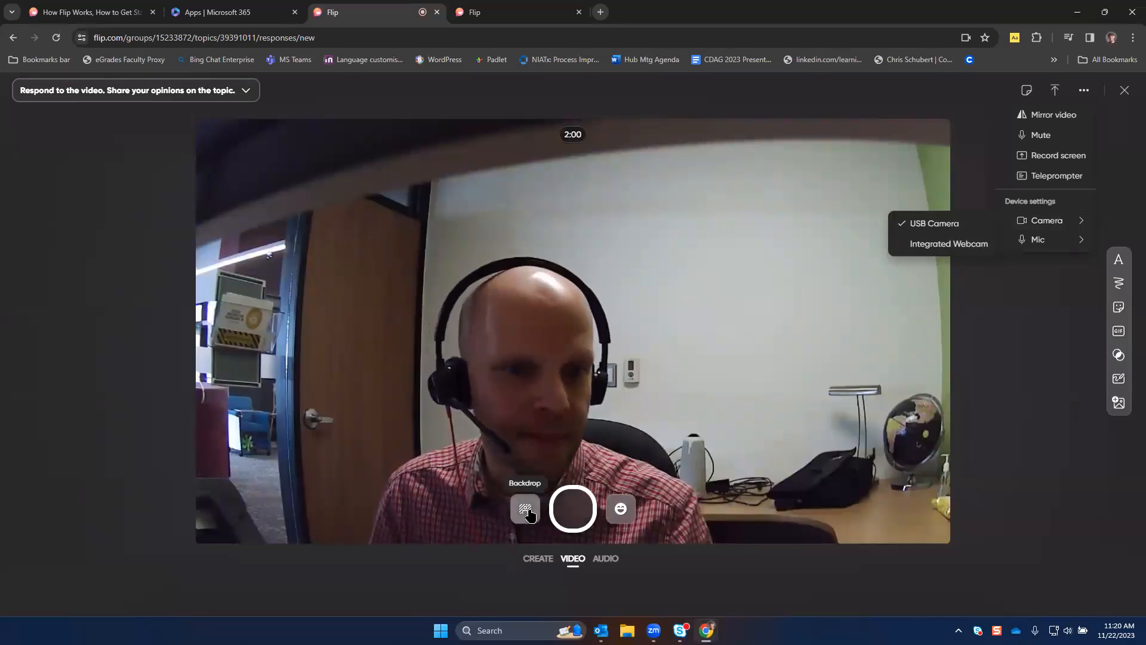
# Step: Apply the colourful desert walls backdrop behind the camera feed
pyautogui.click(526, 509)
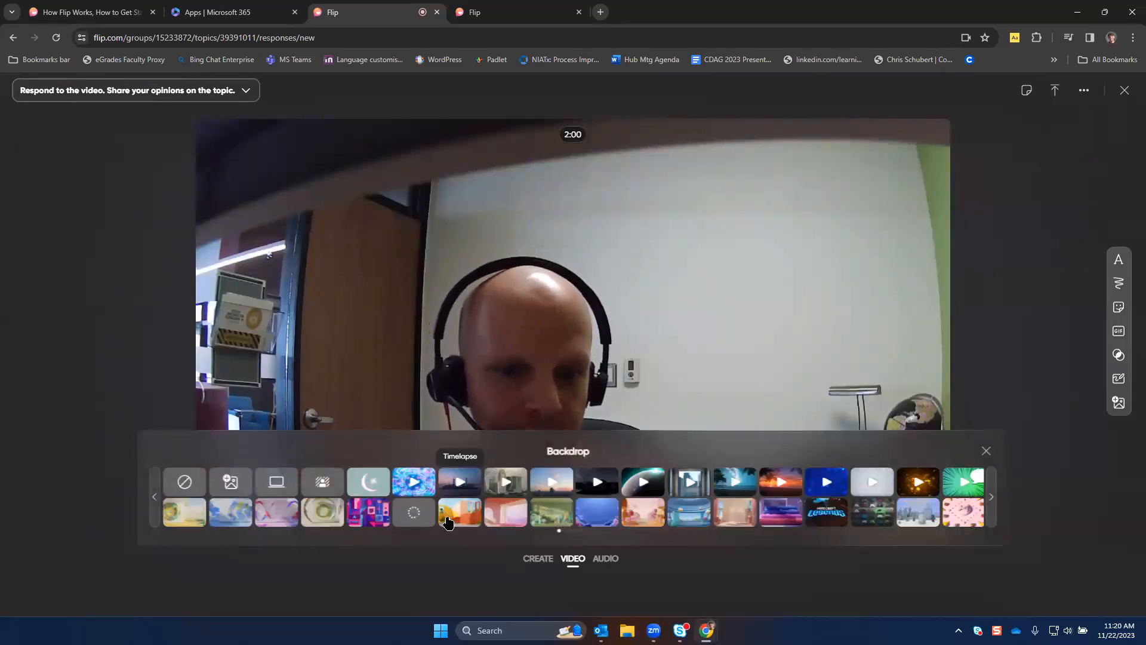
pyautogui.click(459, 512)
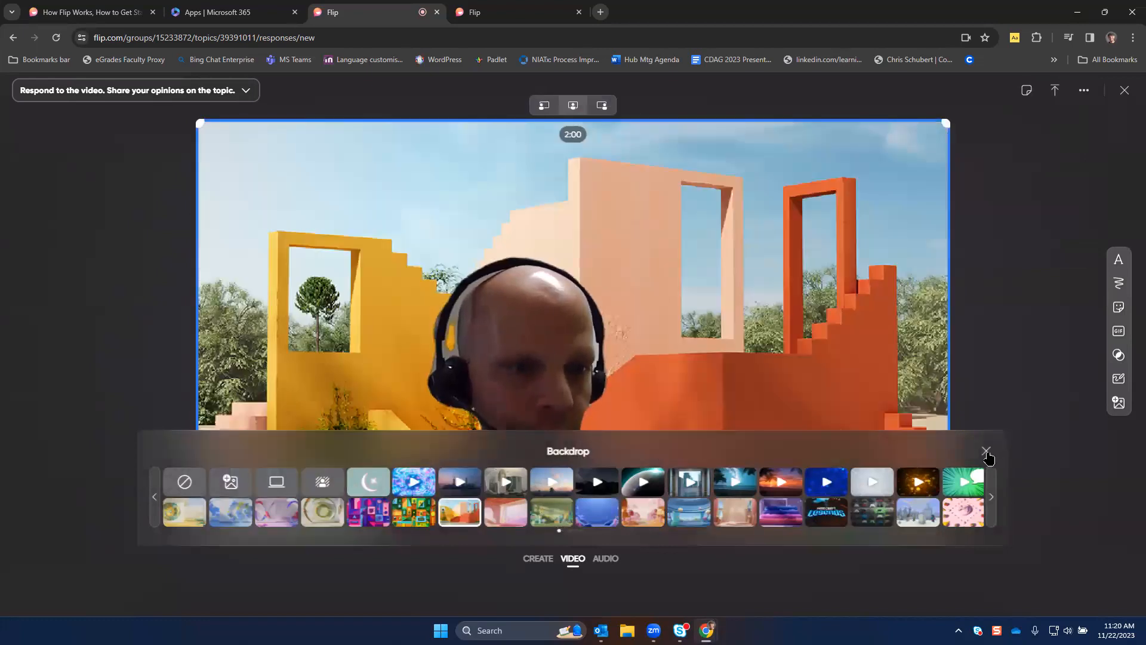
pyautogui.click(986, 451)
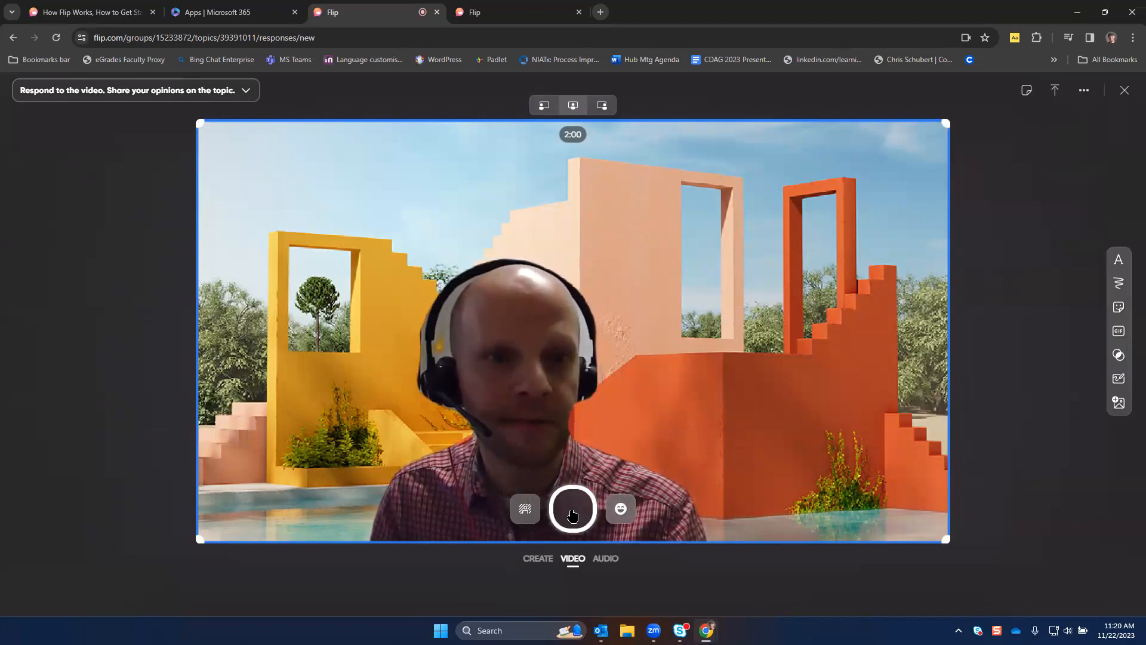
# Step: Record a few-second example video and post it to the topic
pyautogui.click(572, 509)
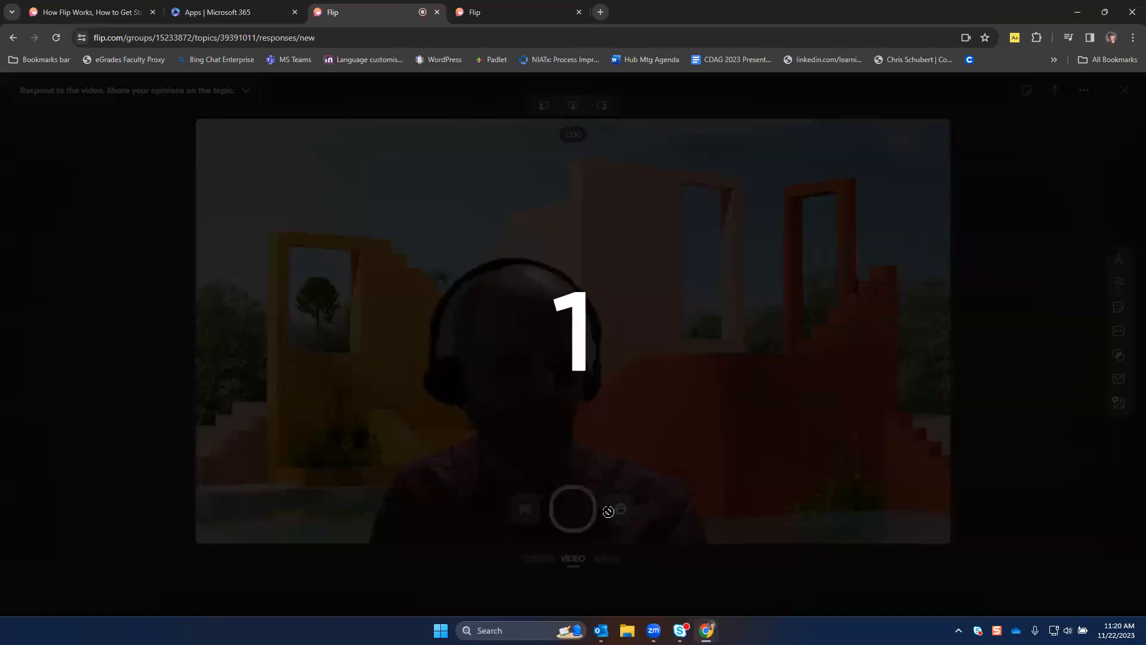
pyautogui.click(571, 509)
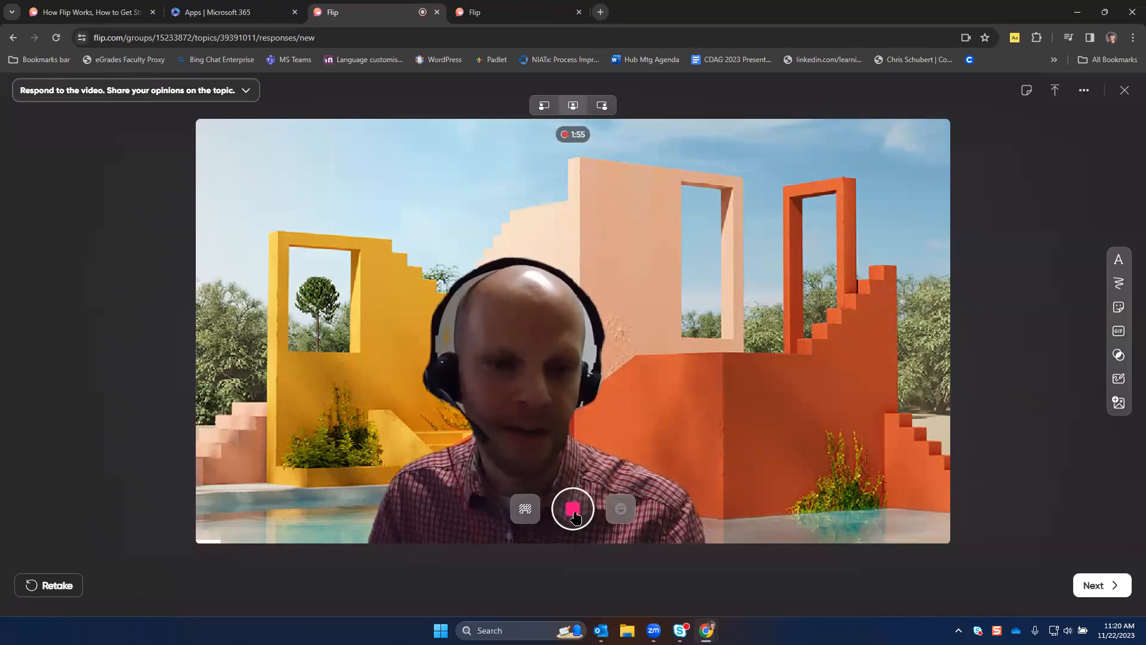
pyautogui.click(572, 508)
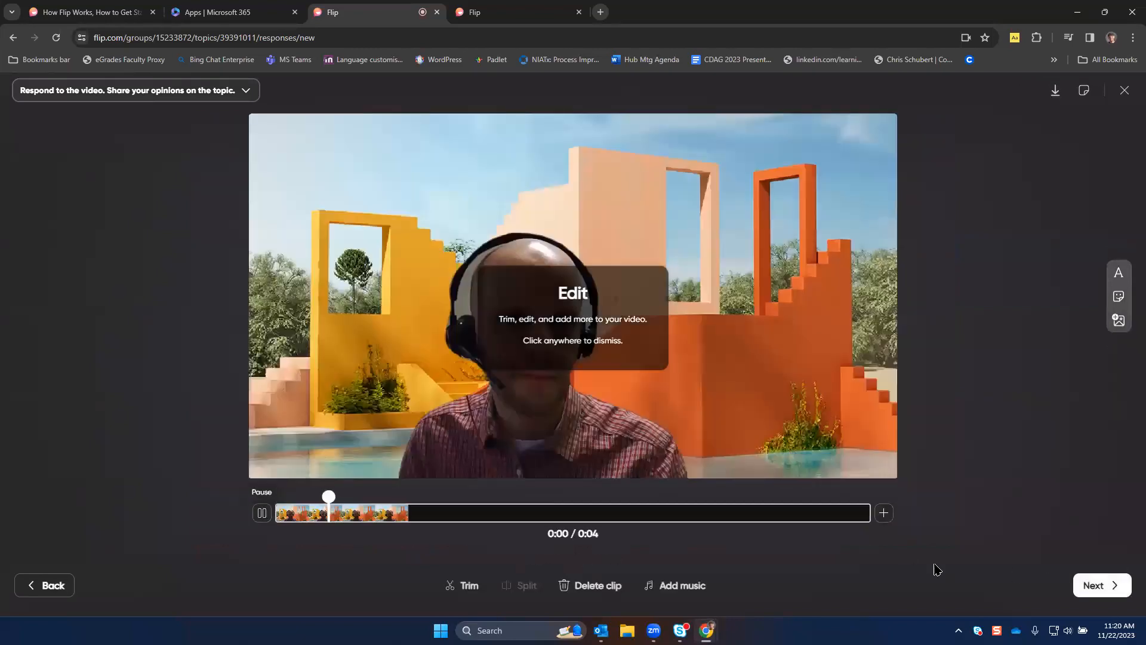
pyautogui.click(1099, 585)
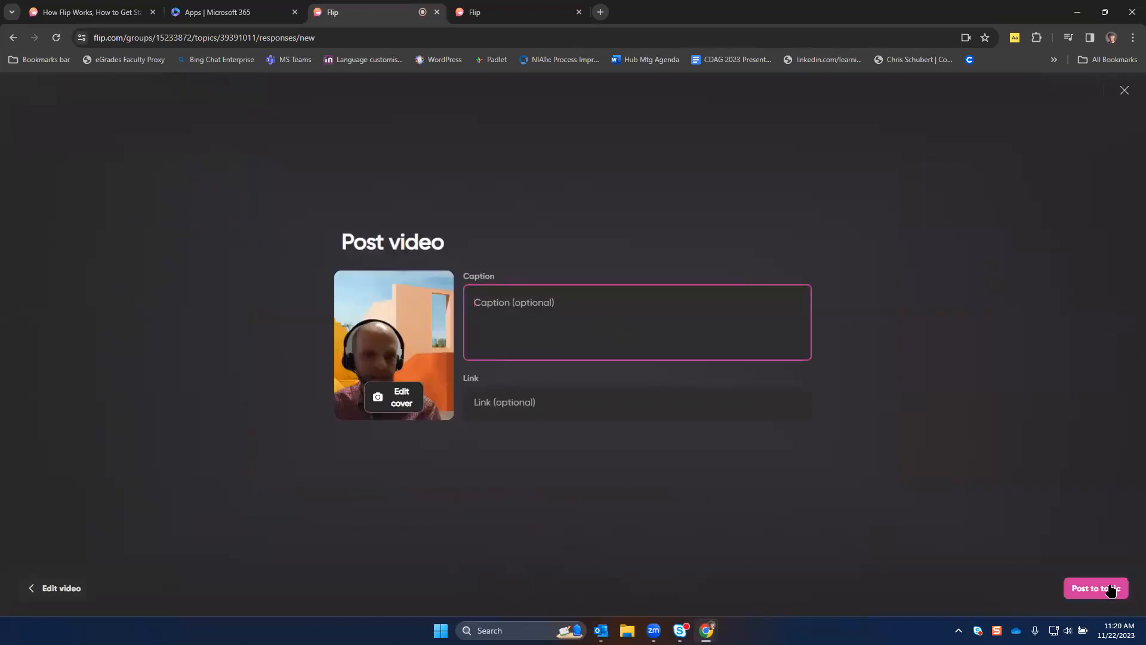
pyautogui.click(1095, 587)
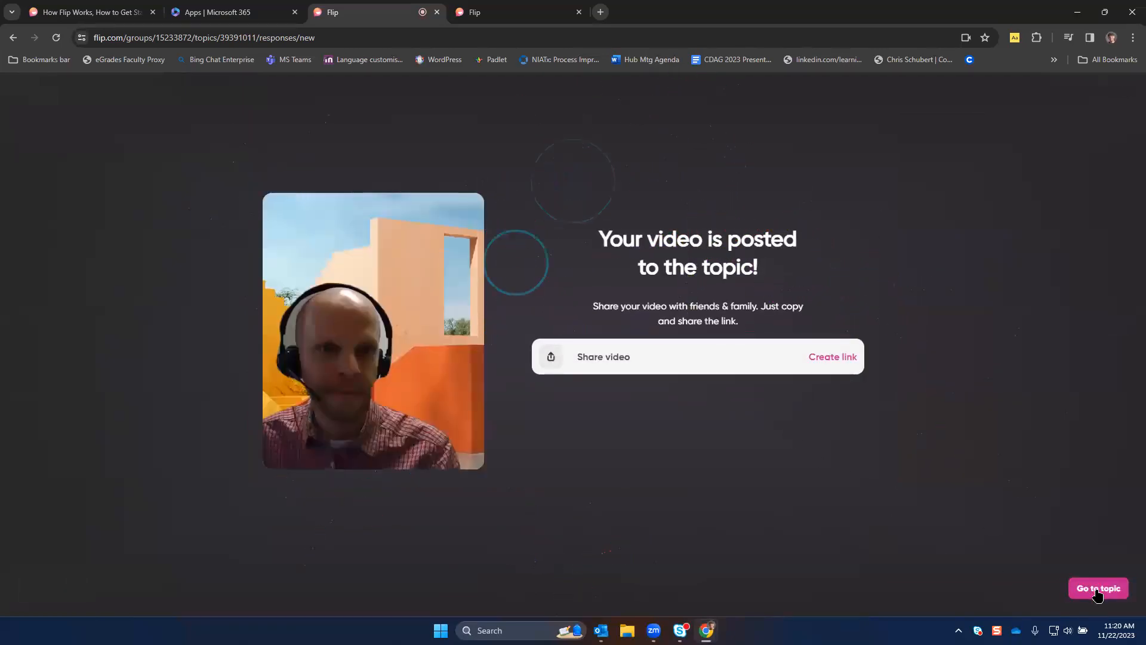
# Step: Return to the topic and open the single posted response with its comments
pyautogui.click(1098, 587)
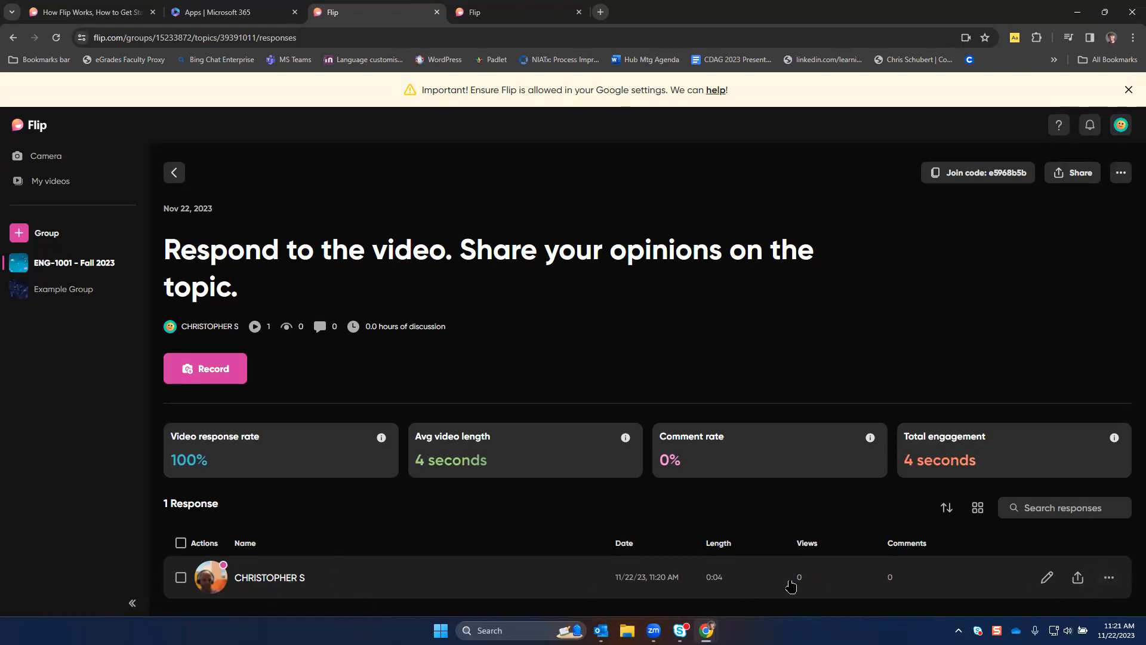
pyautogui.click(268, 577)
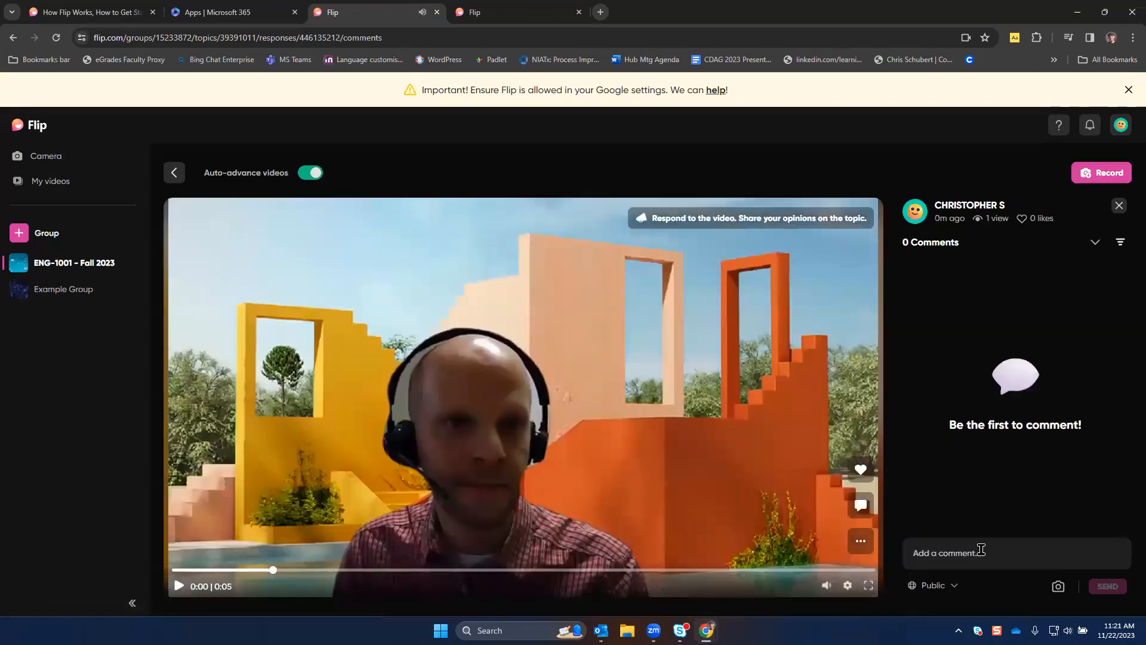
# Step: Post the public comment 'Great video!' on the example video response
pyautogui.write('Great video')
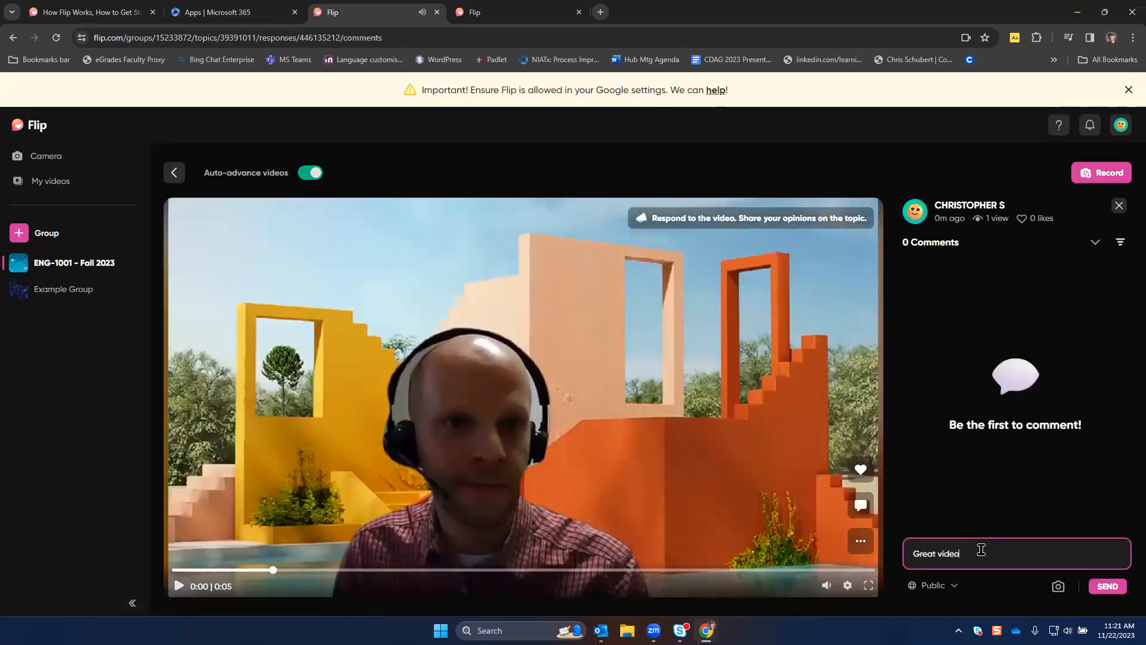
pyautogui.moveTo(932, 585)
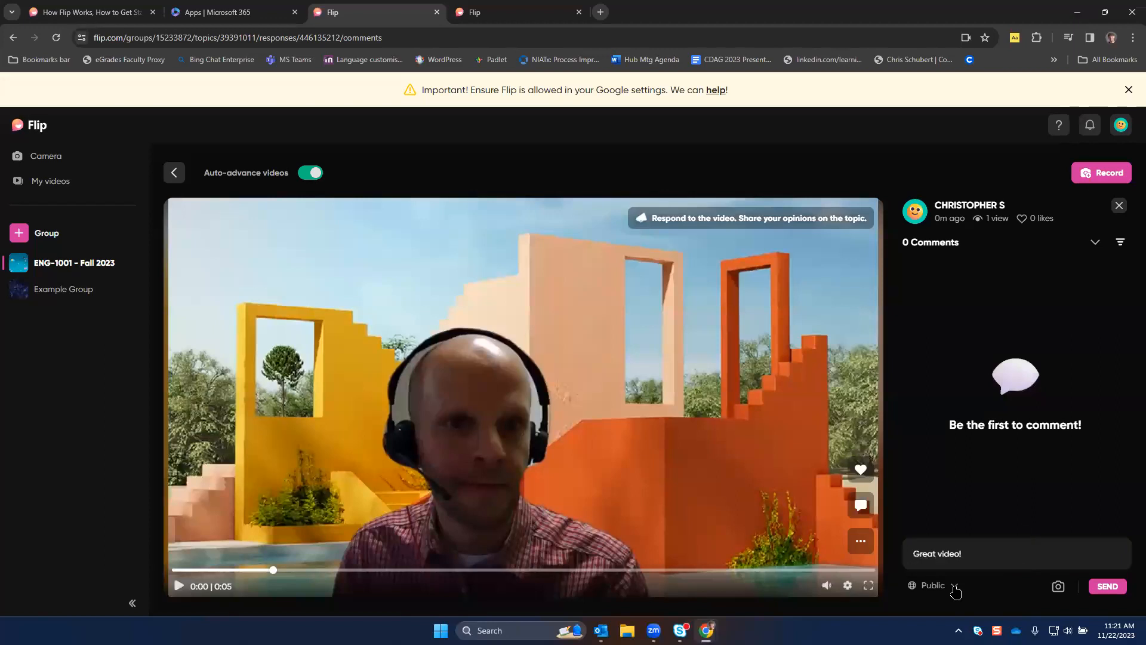
pyautogui.click(934, 585)
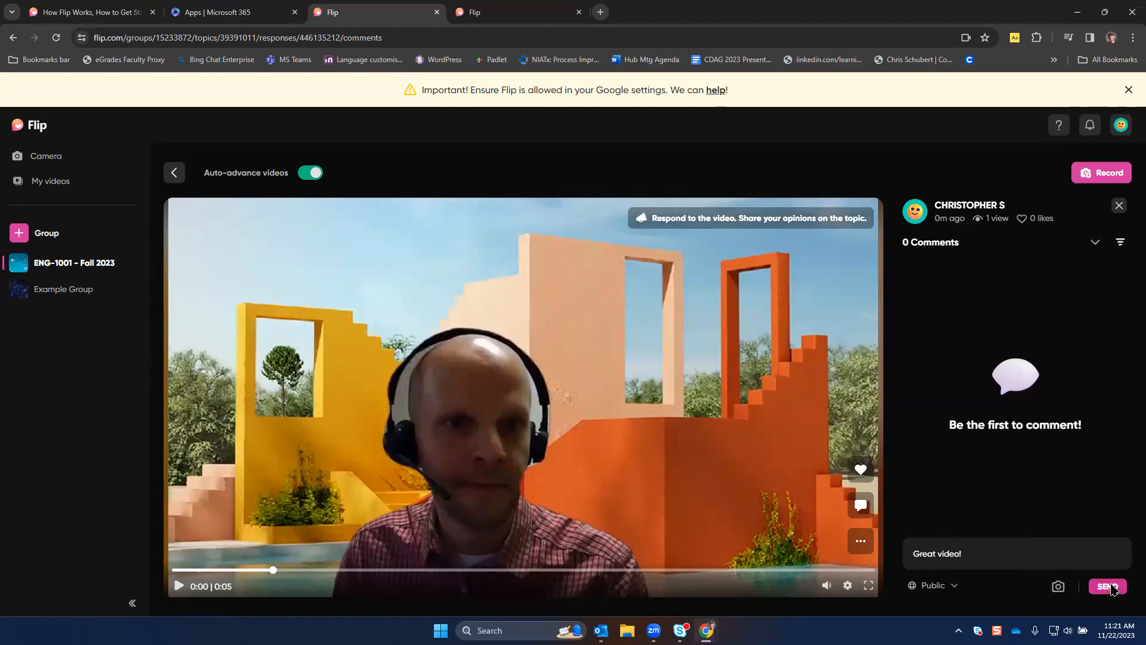
pyautogui.click(1106, 585)
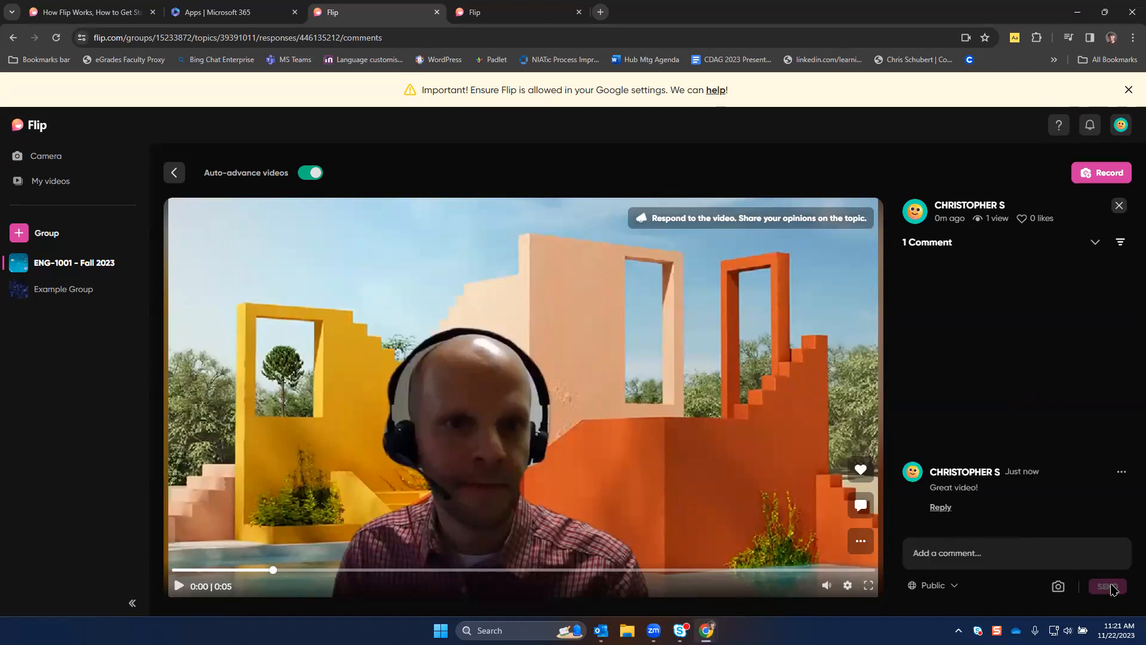